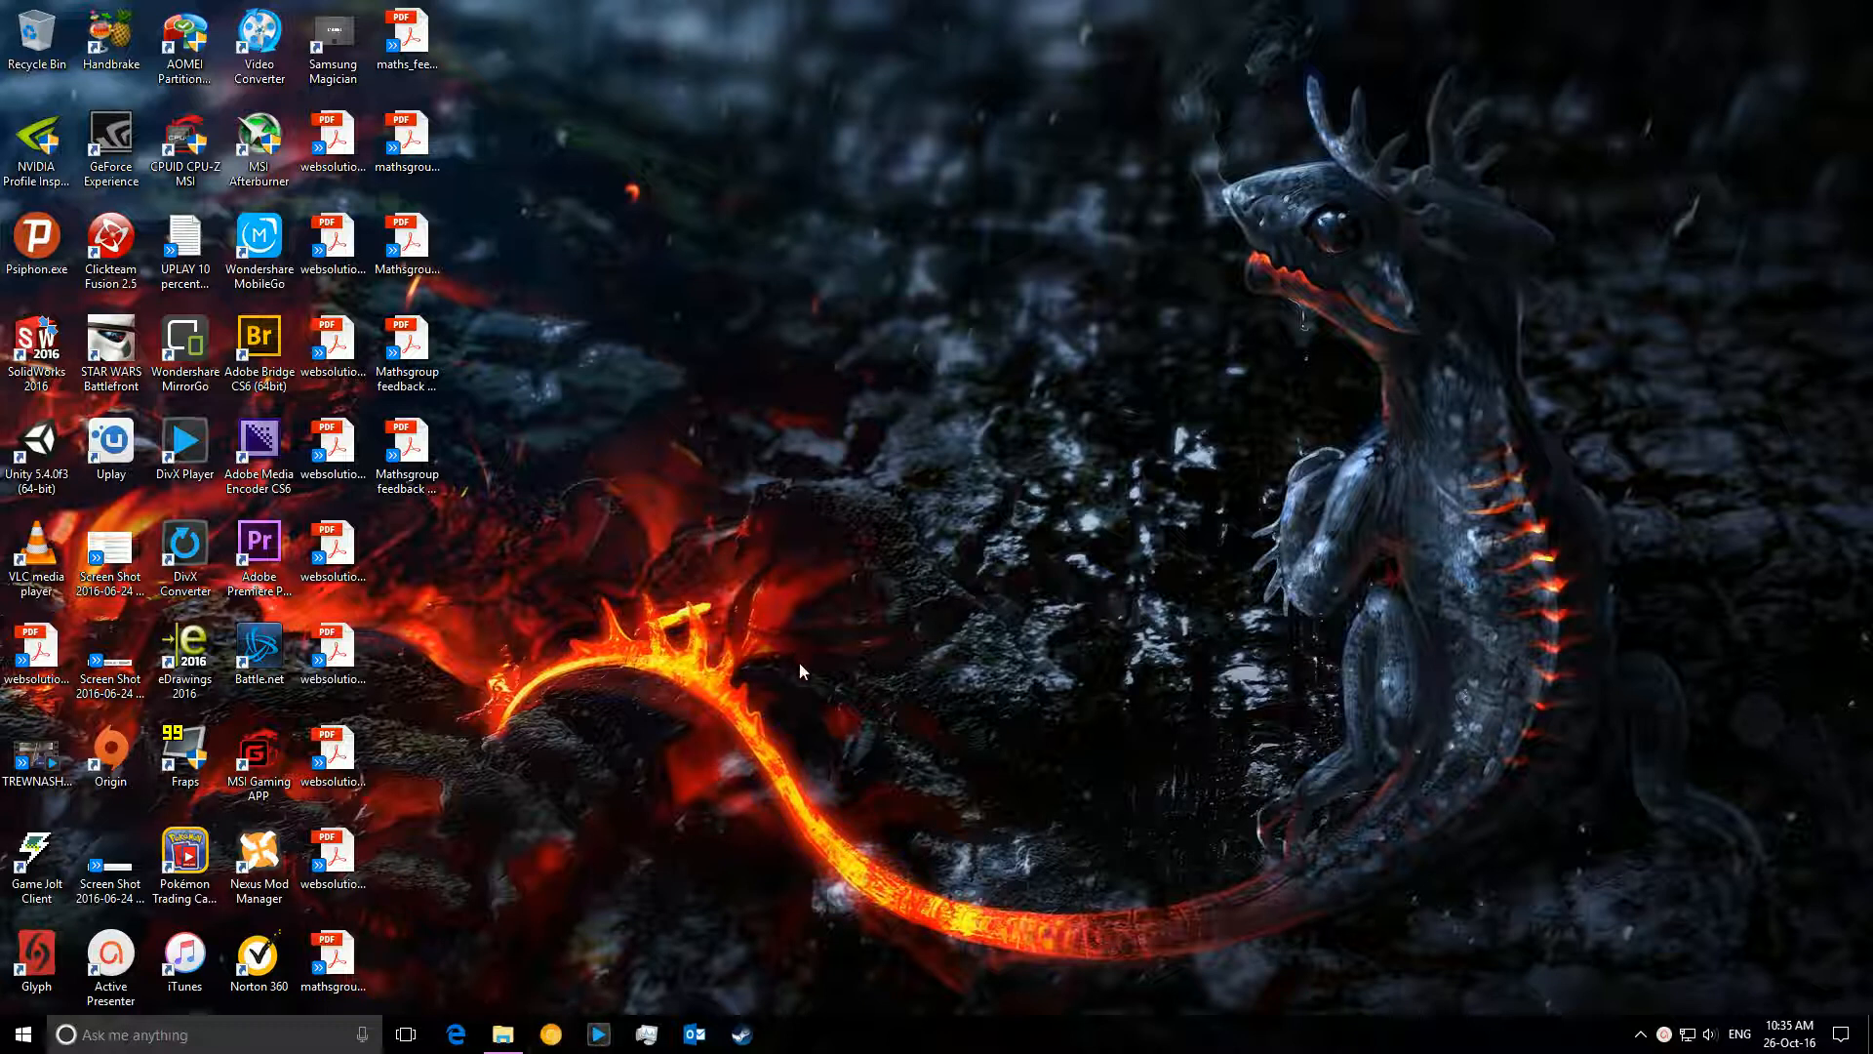
mouse_move(726, 751)
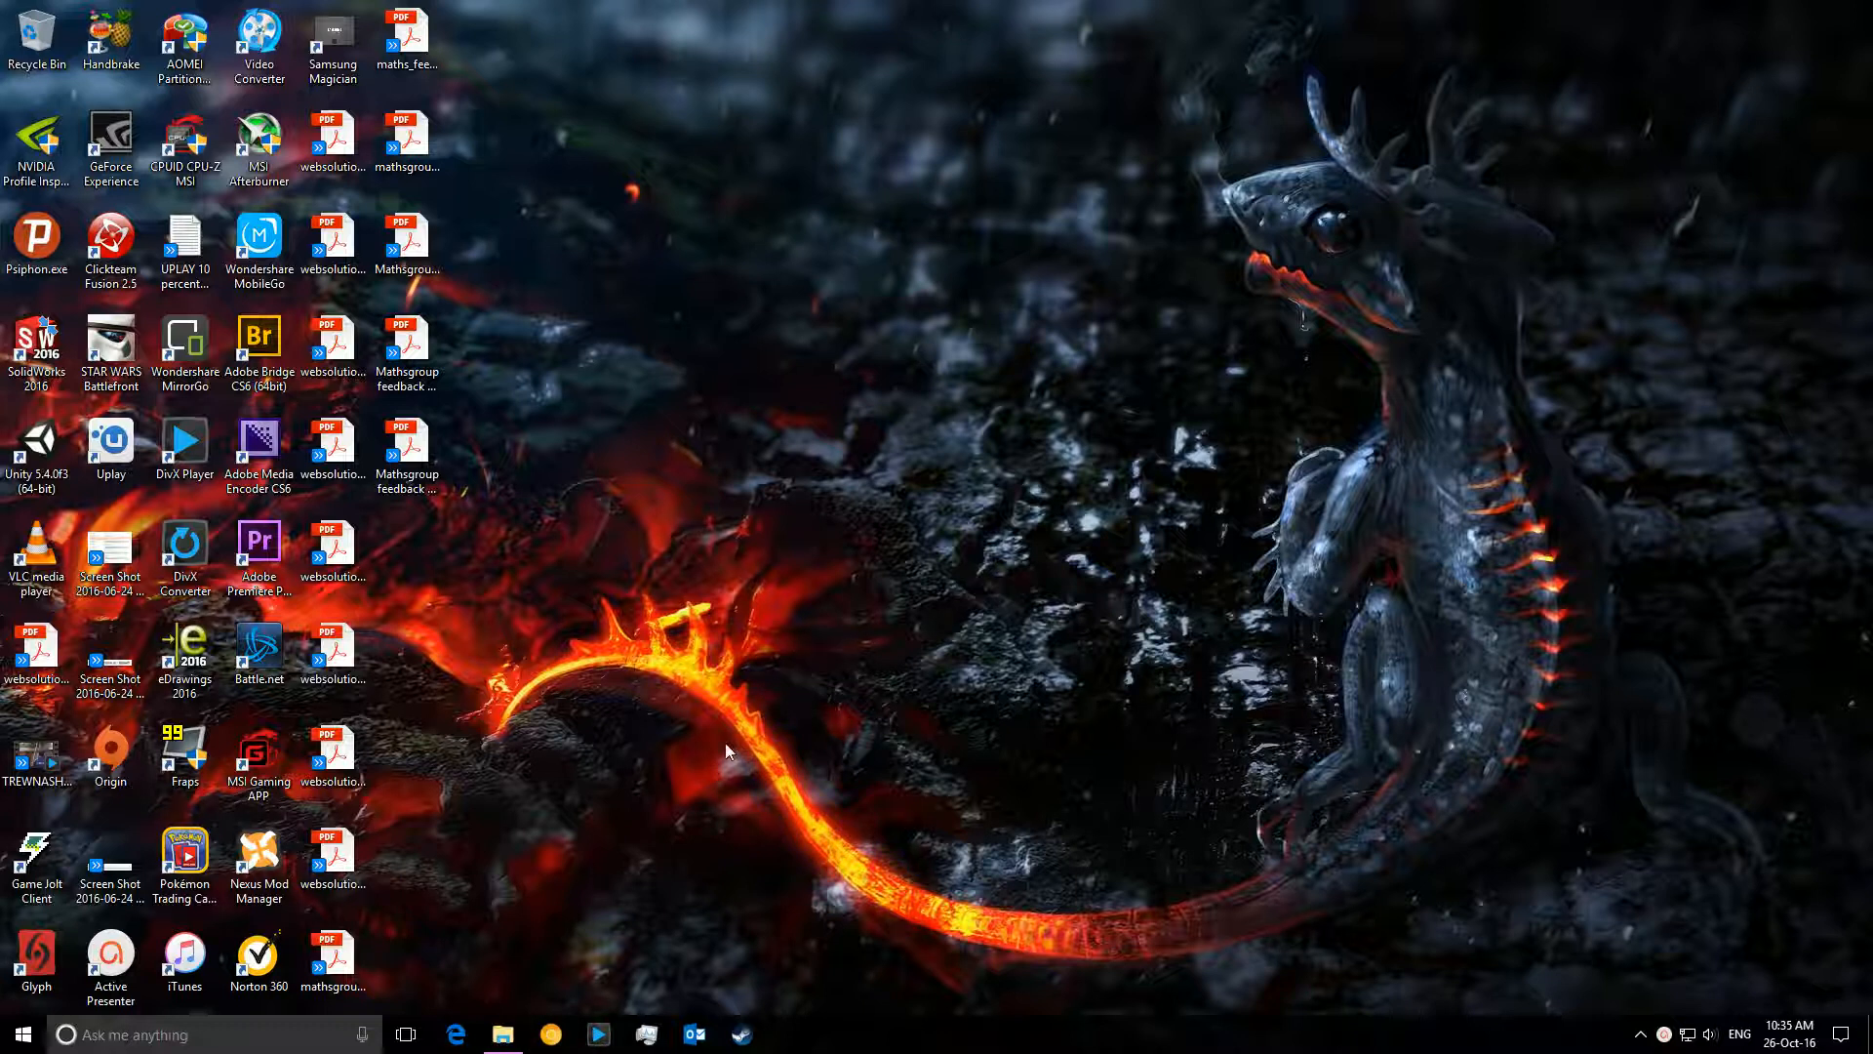
mouse_move(716, 766)
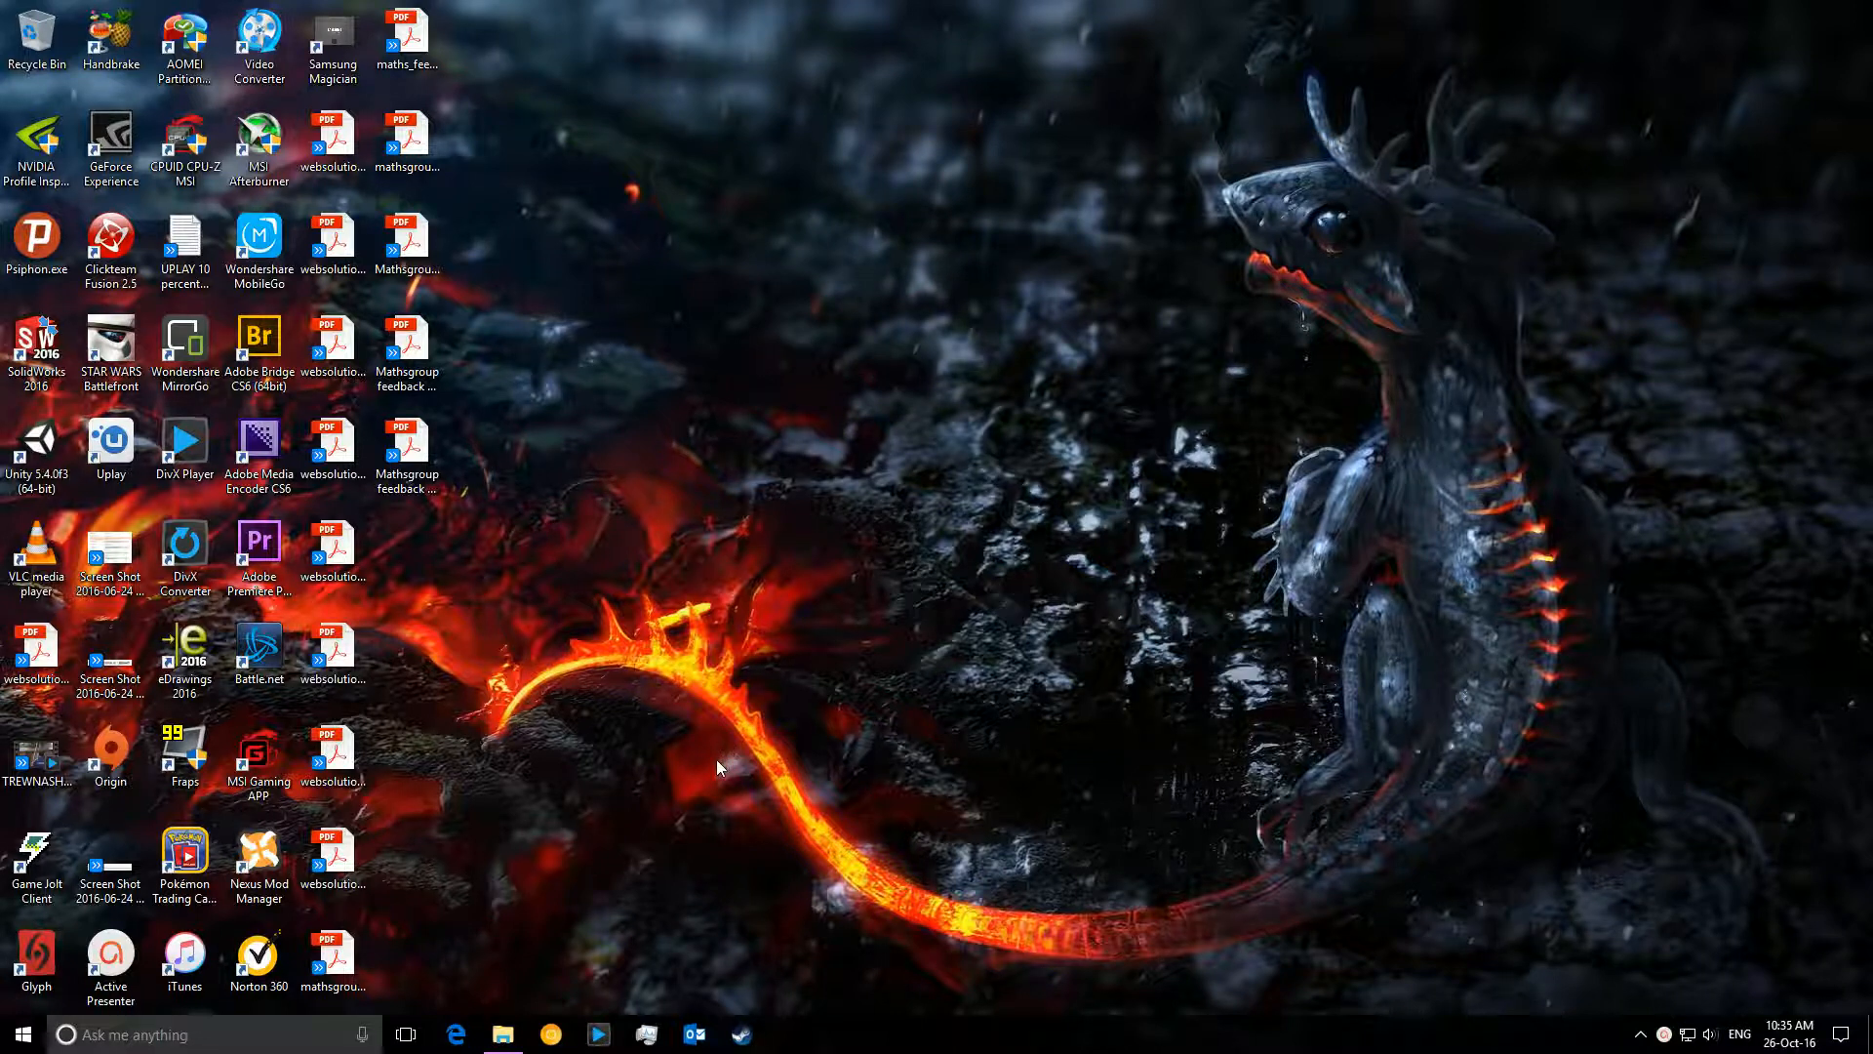
mouse_move(664, 794)
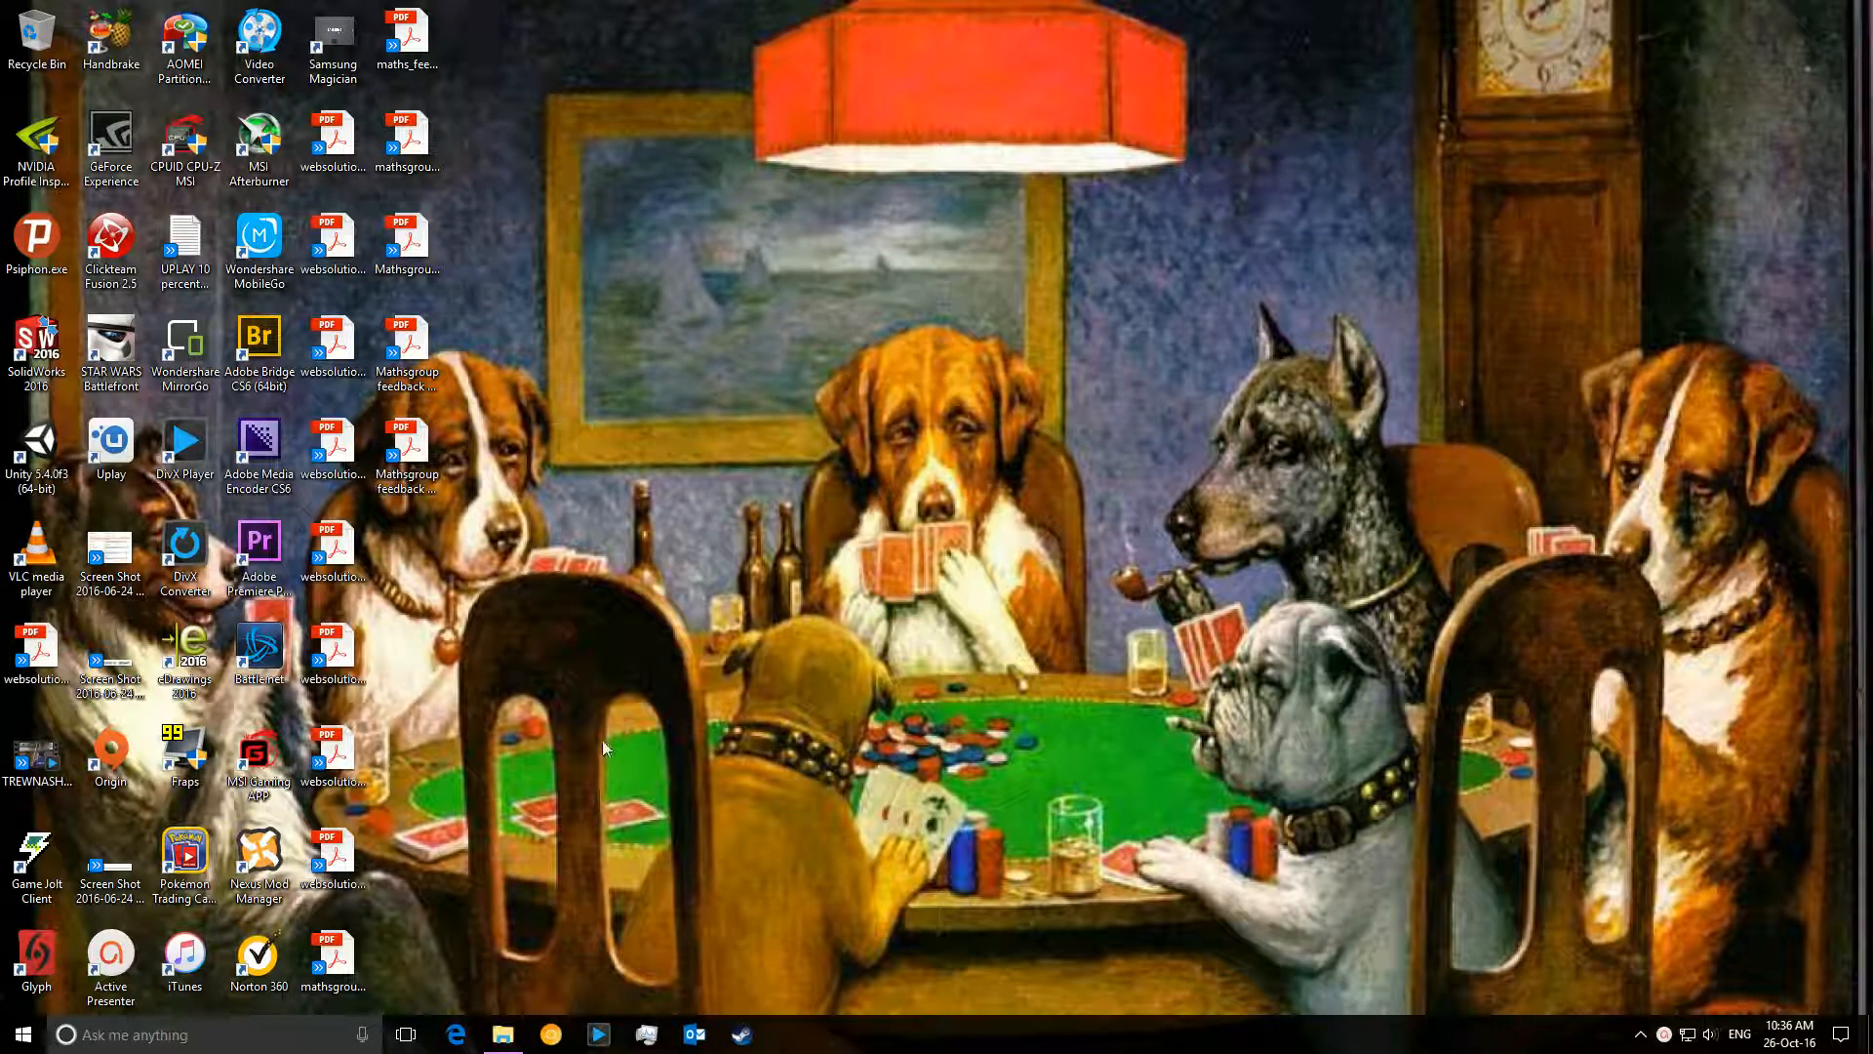
- Launch Control Panel from the Windows System group in the Start menu app list
left_click(21, 1034)
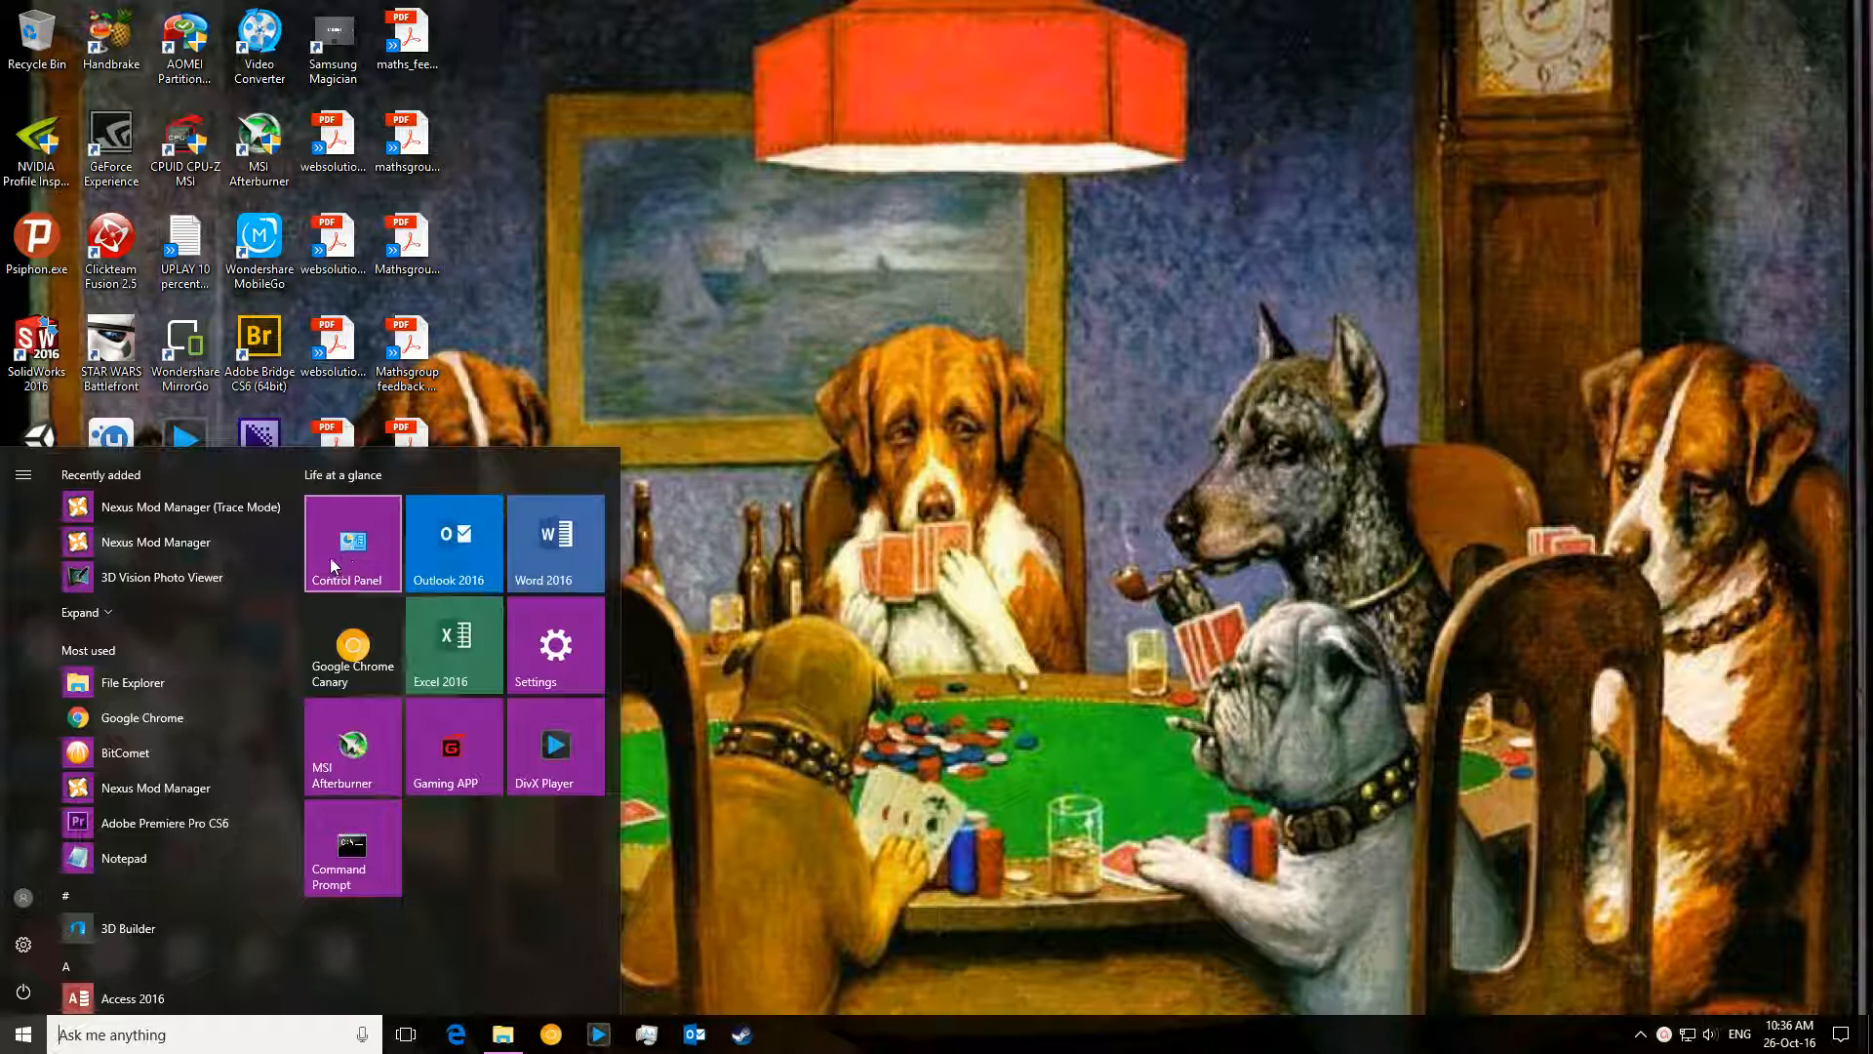
scroll("down", 3)
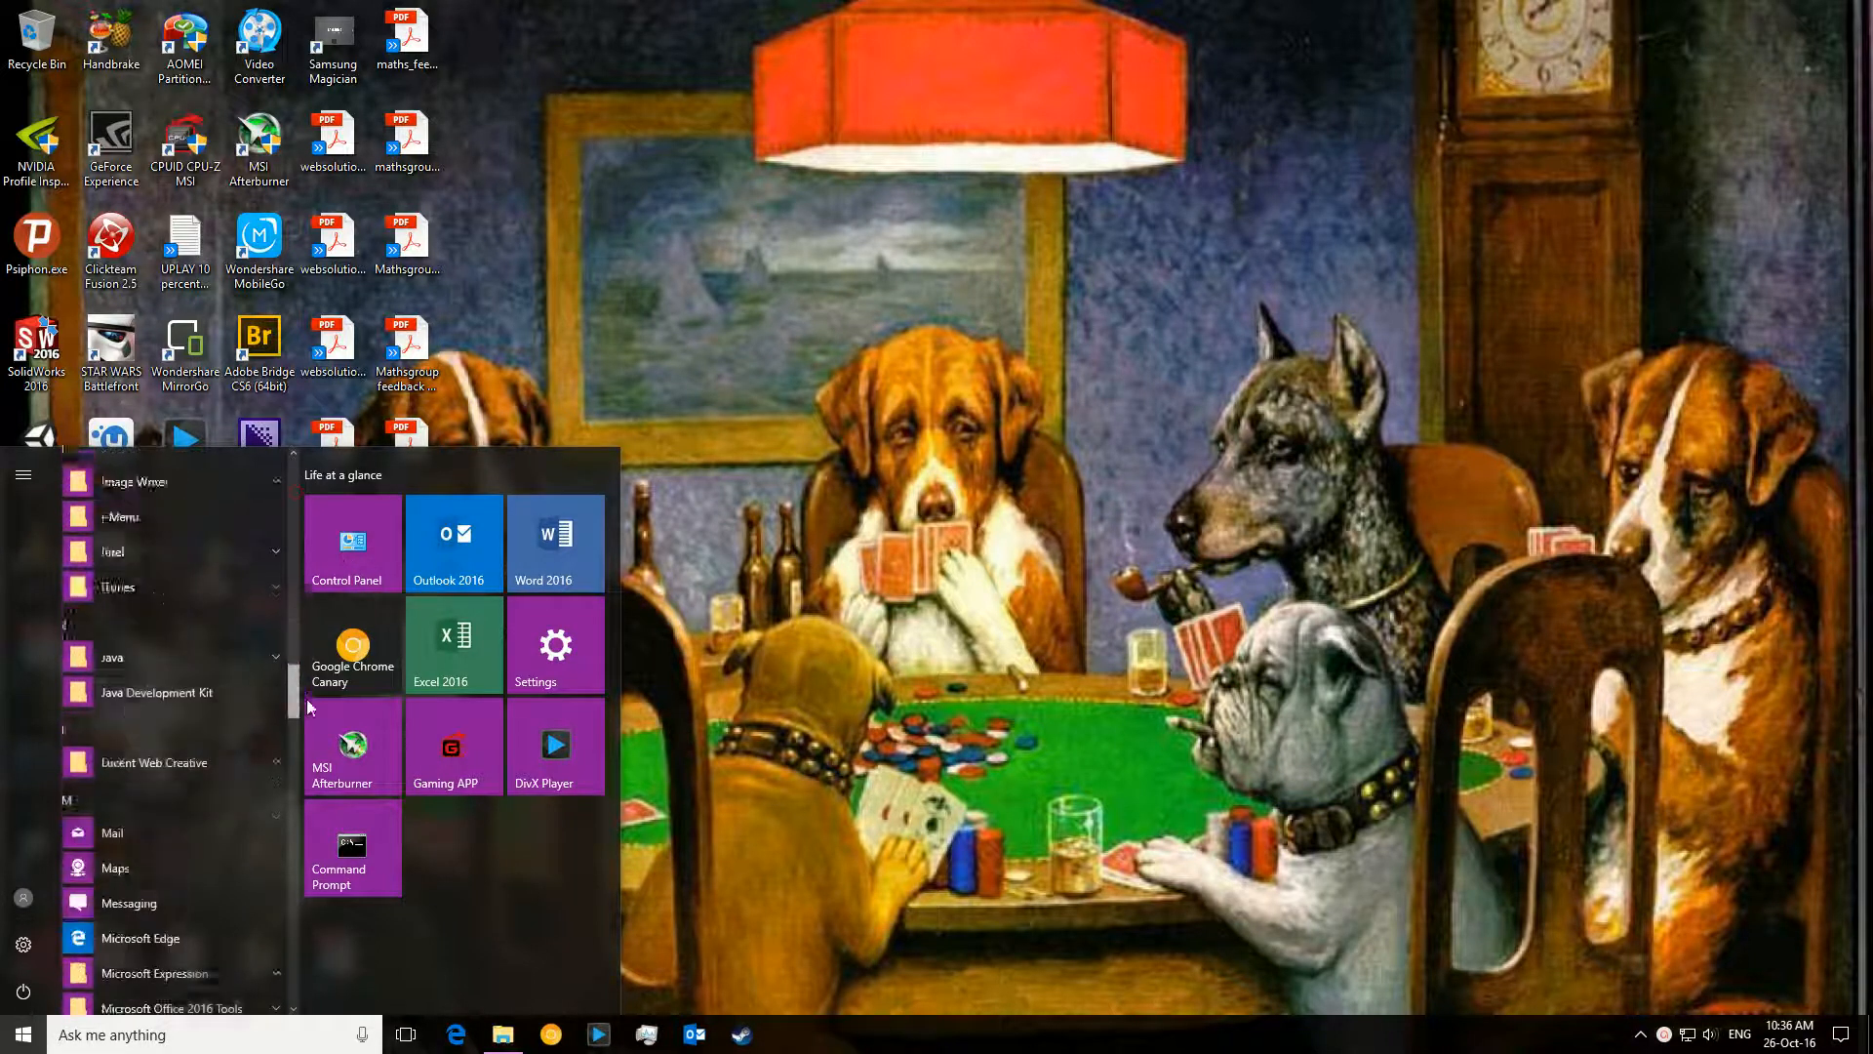
scroll("down", 3)
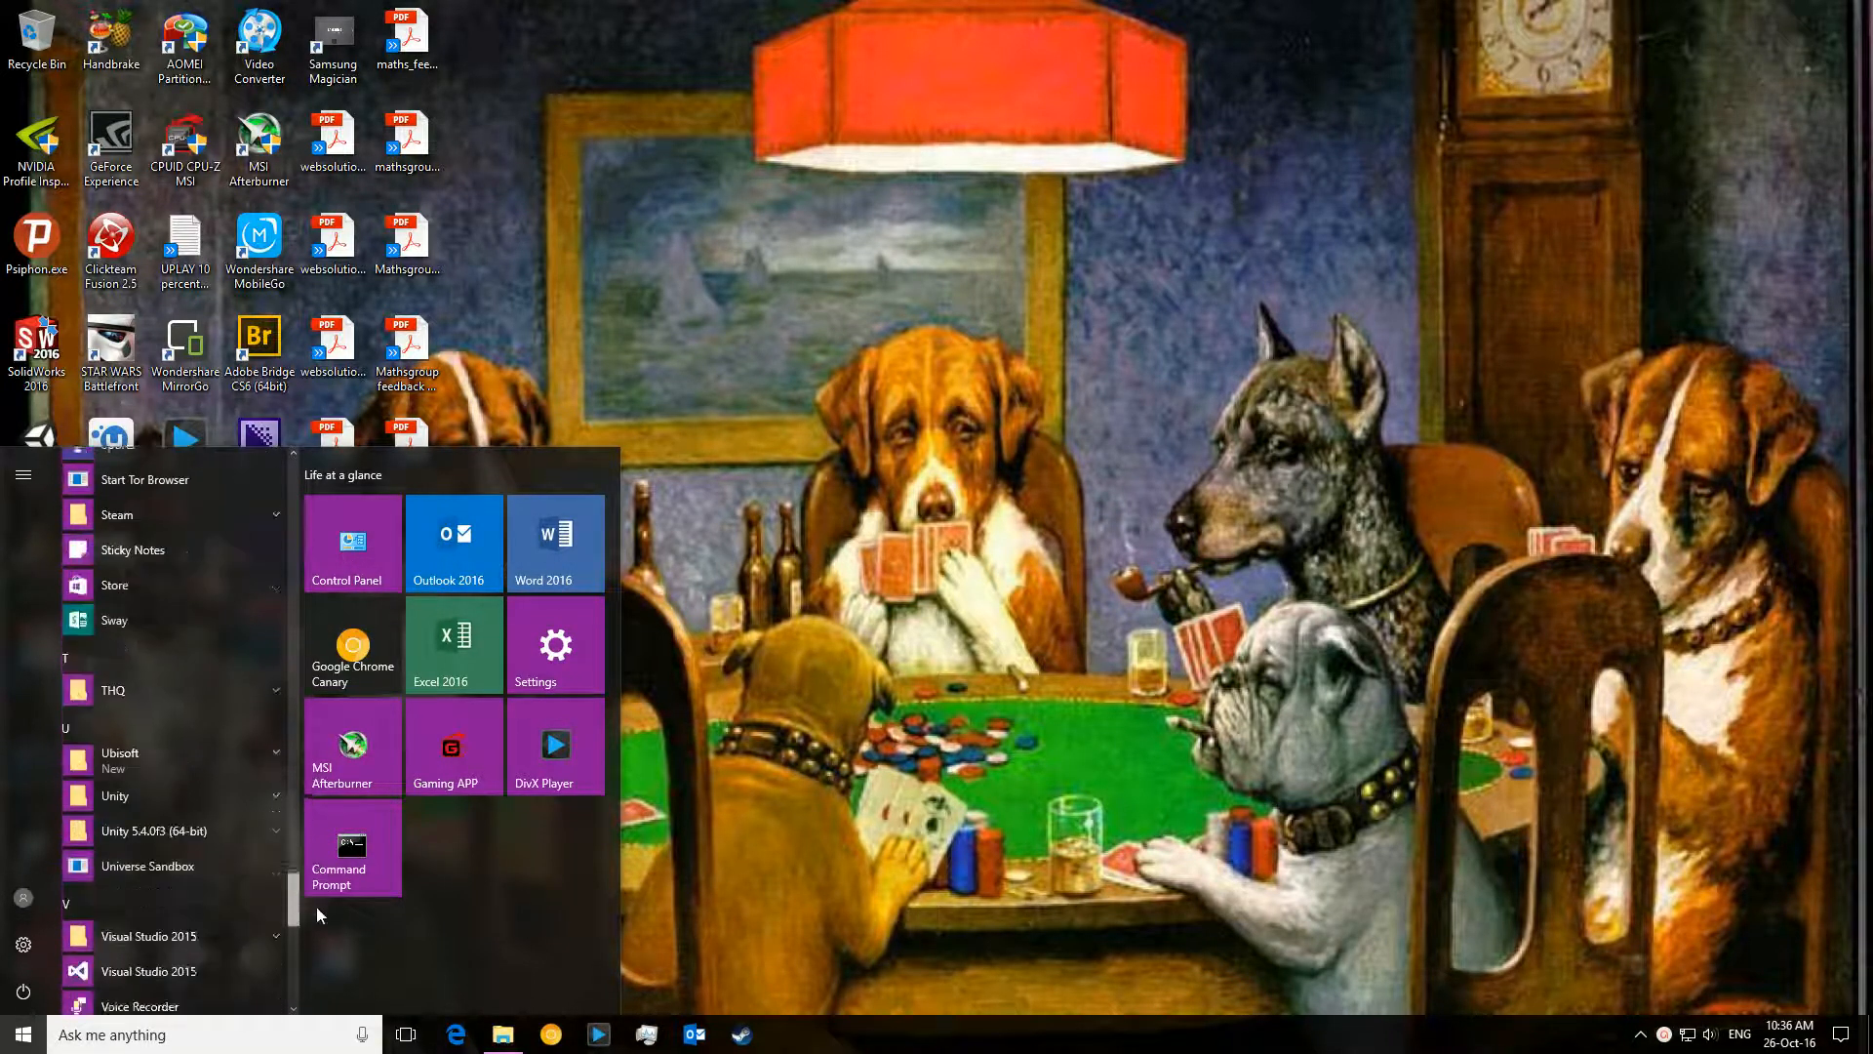
scroll("down", 3)
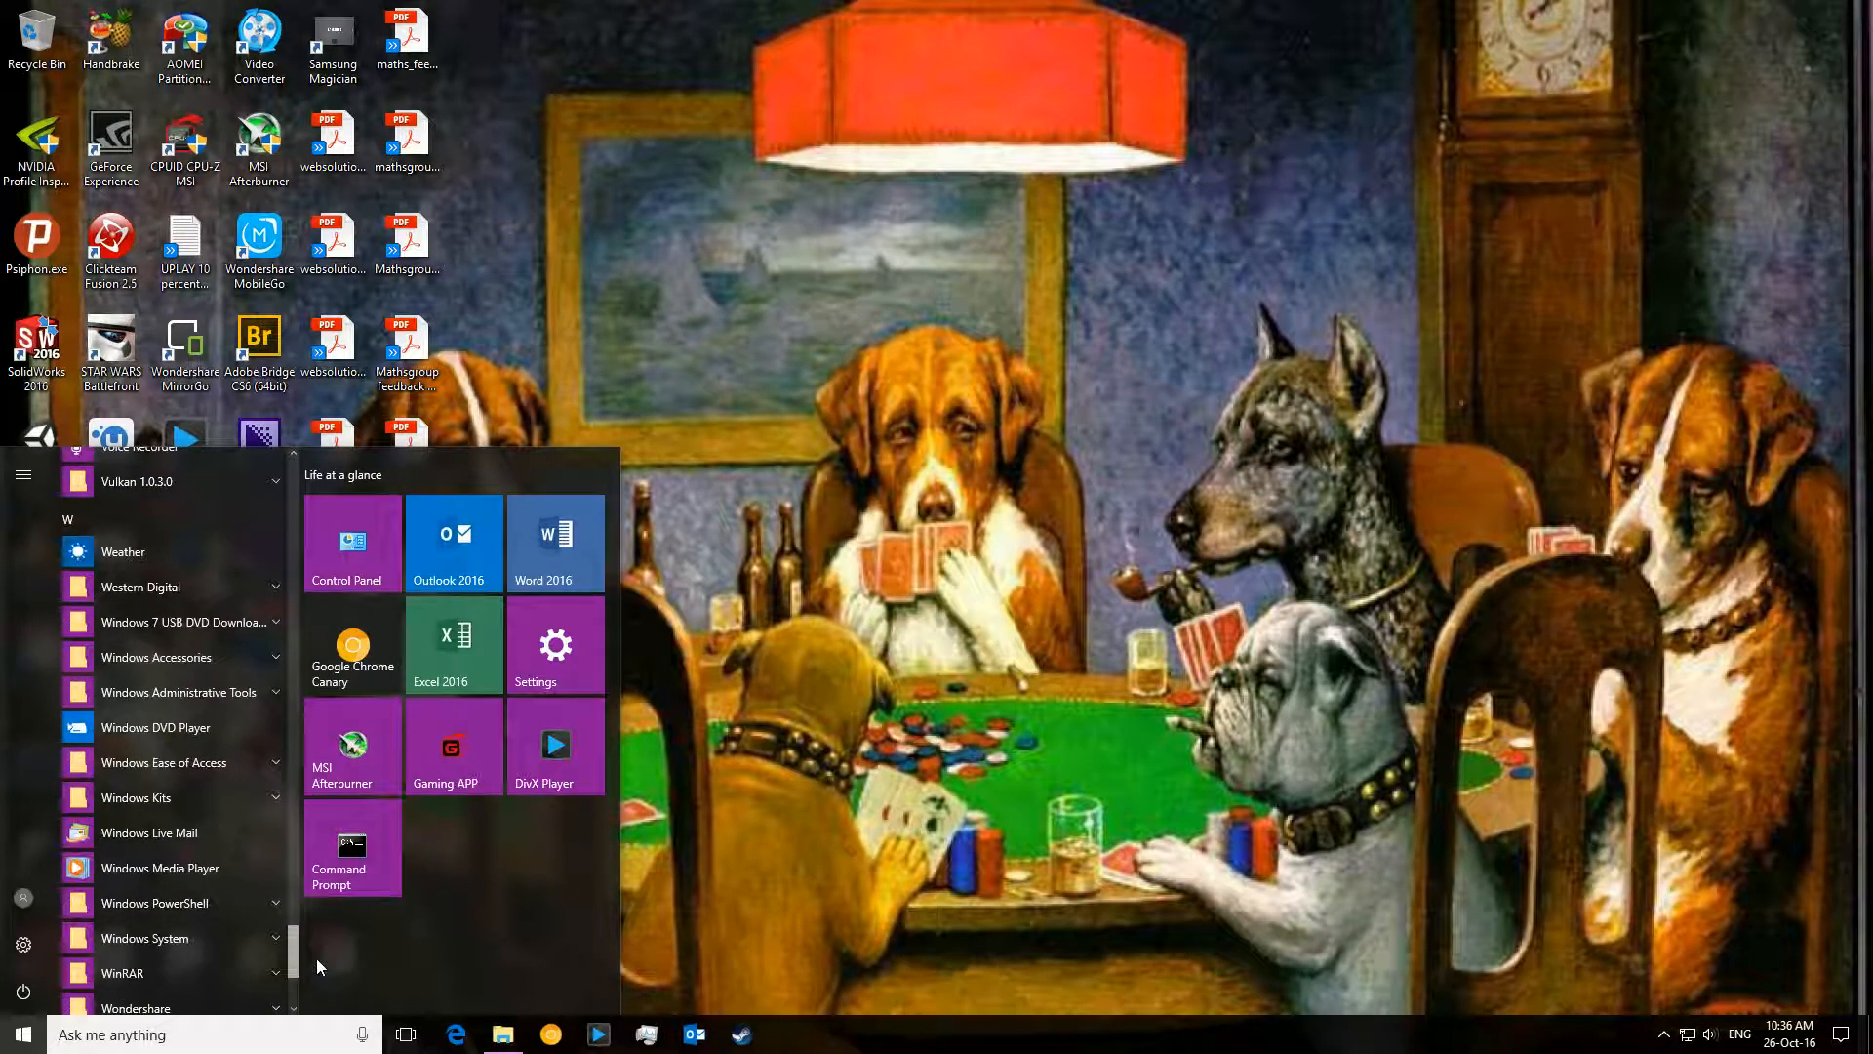
scroll("down", 3)
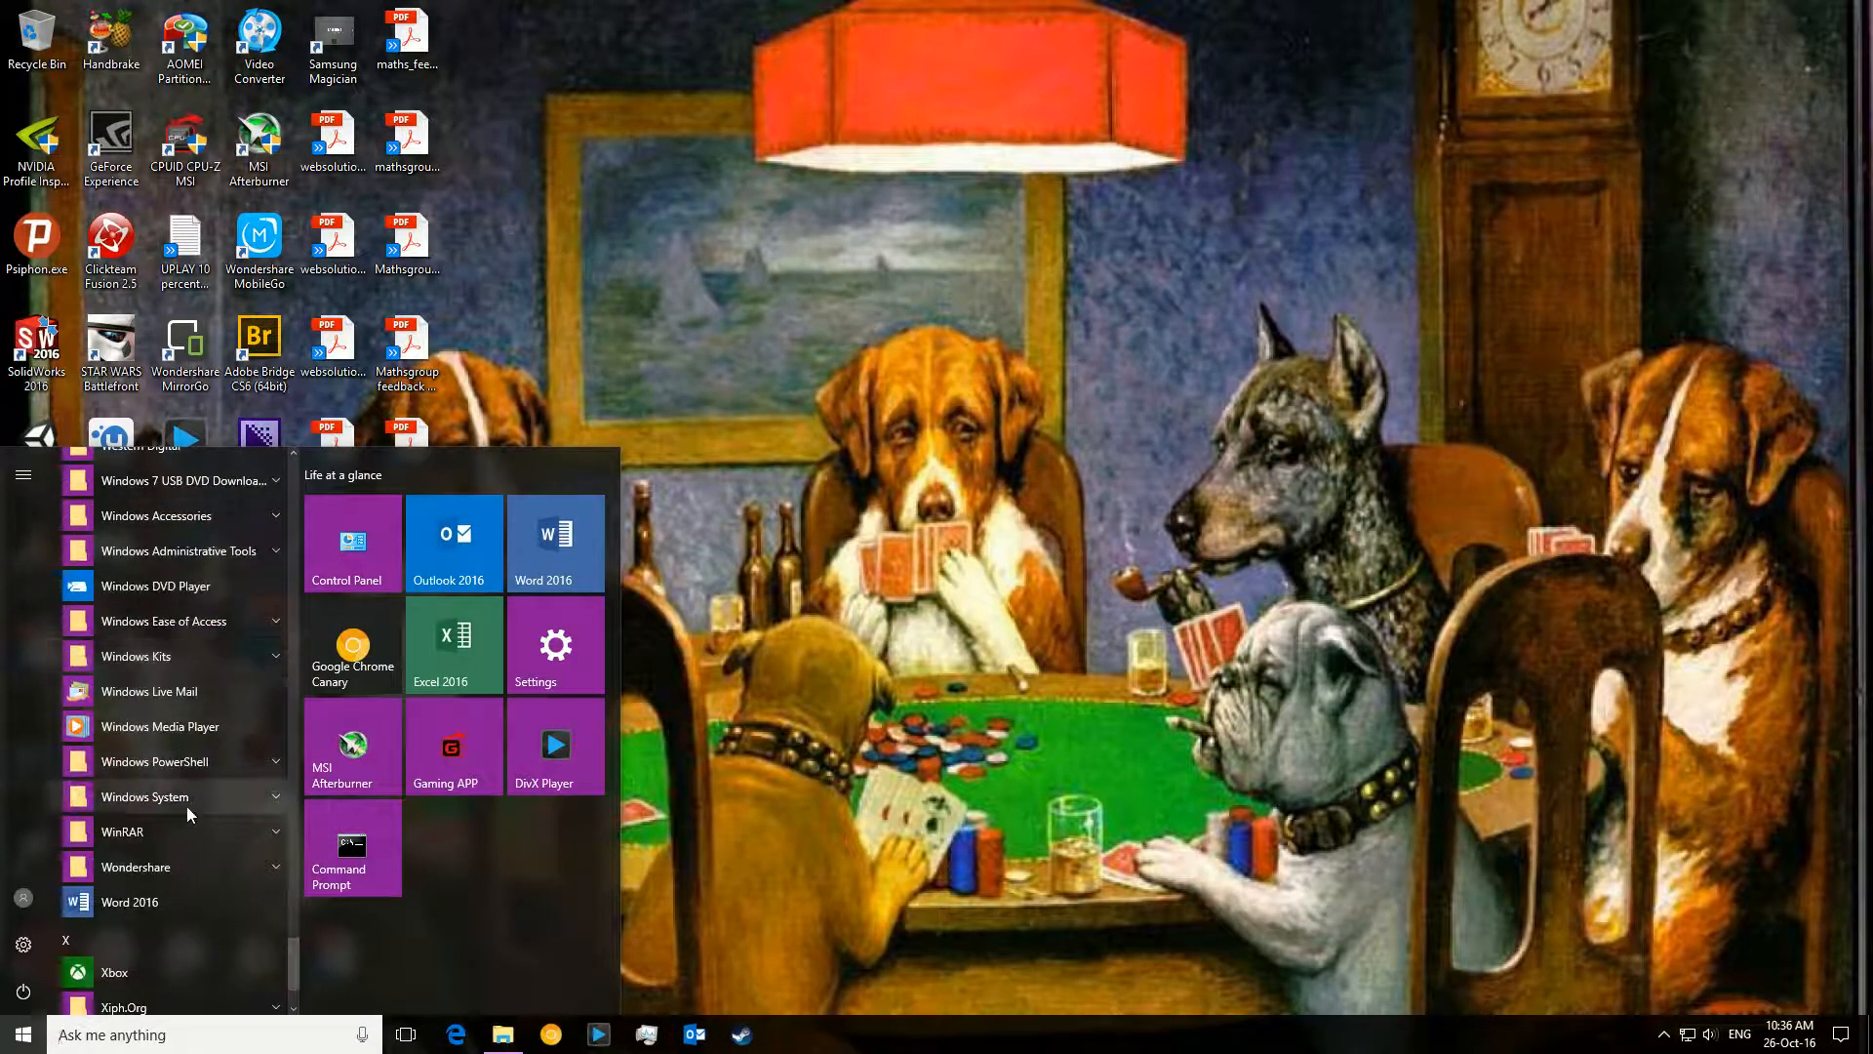
left_click(147, 796)
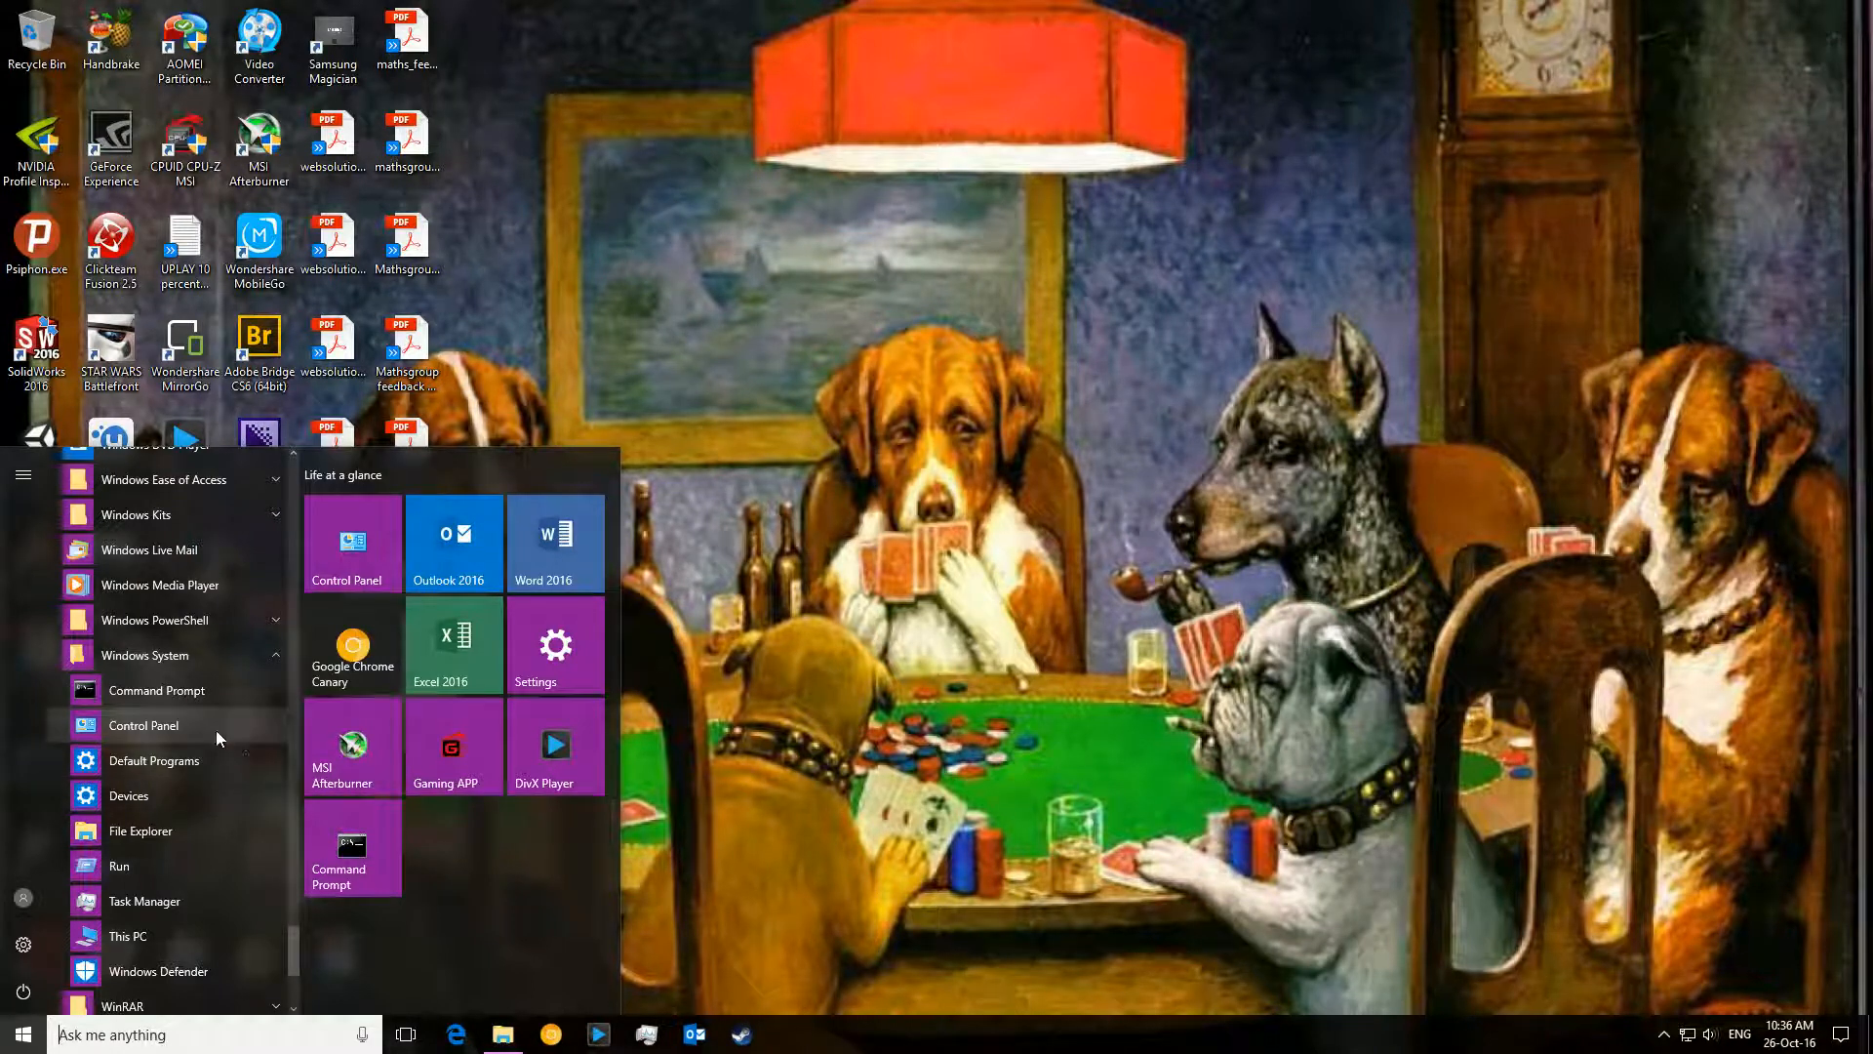
mouse_move(214, 666)
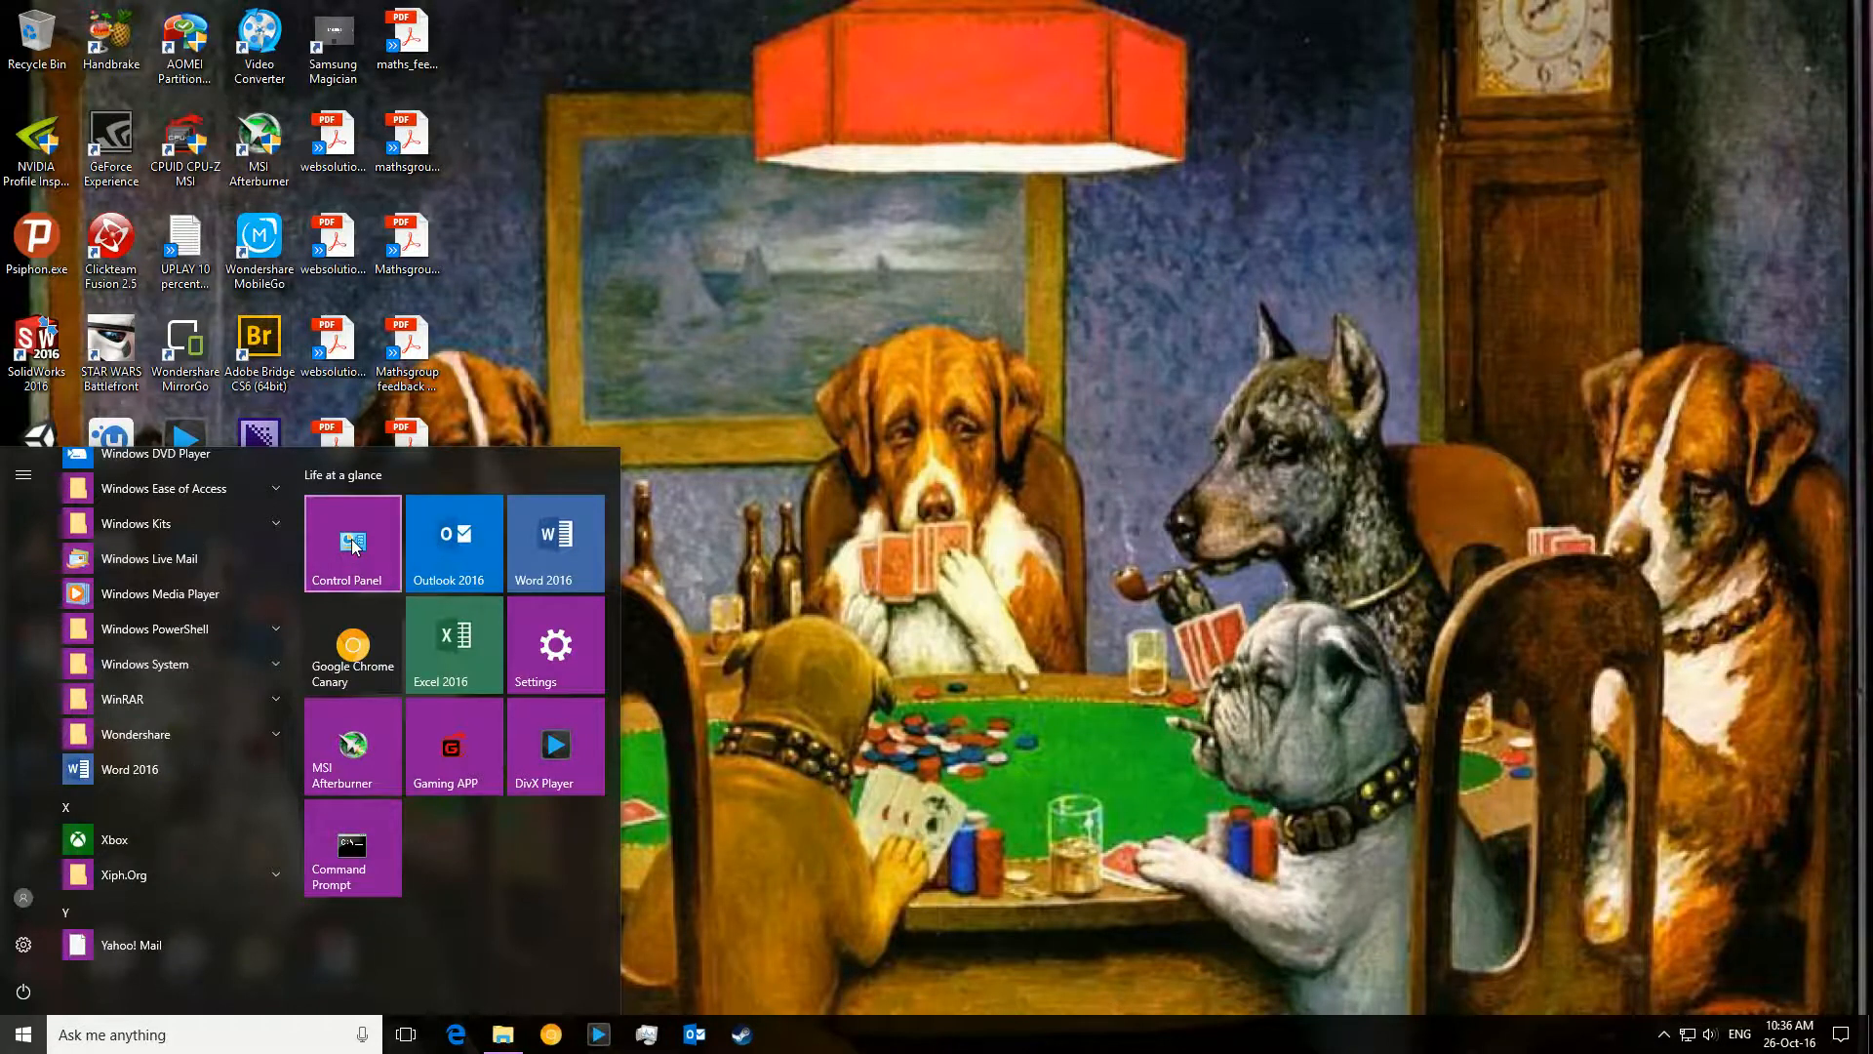
left_click(351, 544)
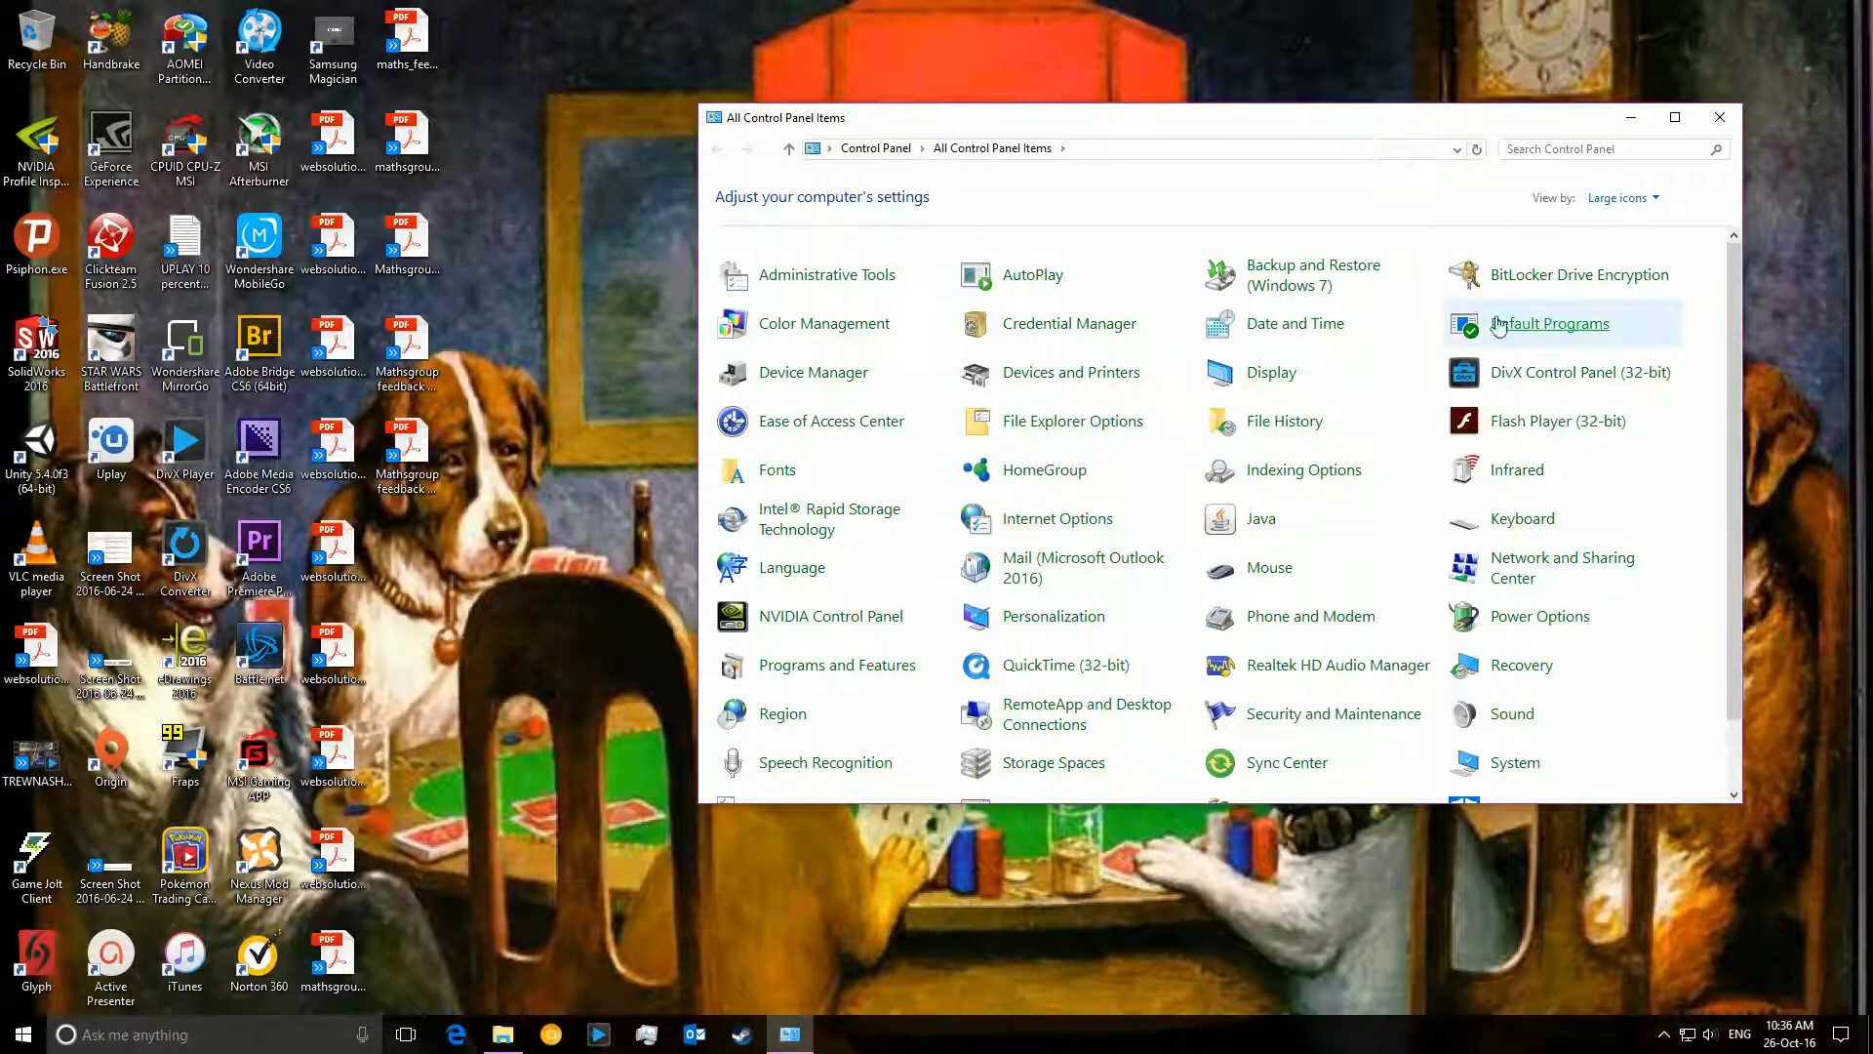
- Review the defaults held by Chromium, Google Chrome Canary and Google Chrome in Set Default Programs
left_click(1549, 322)
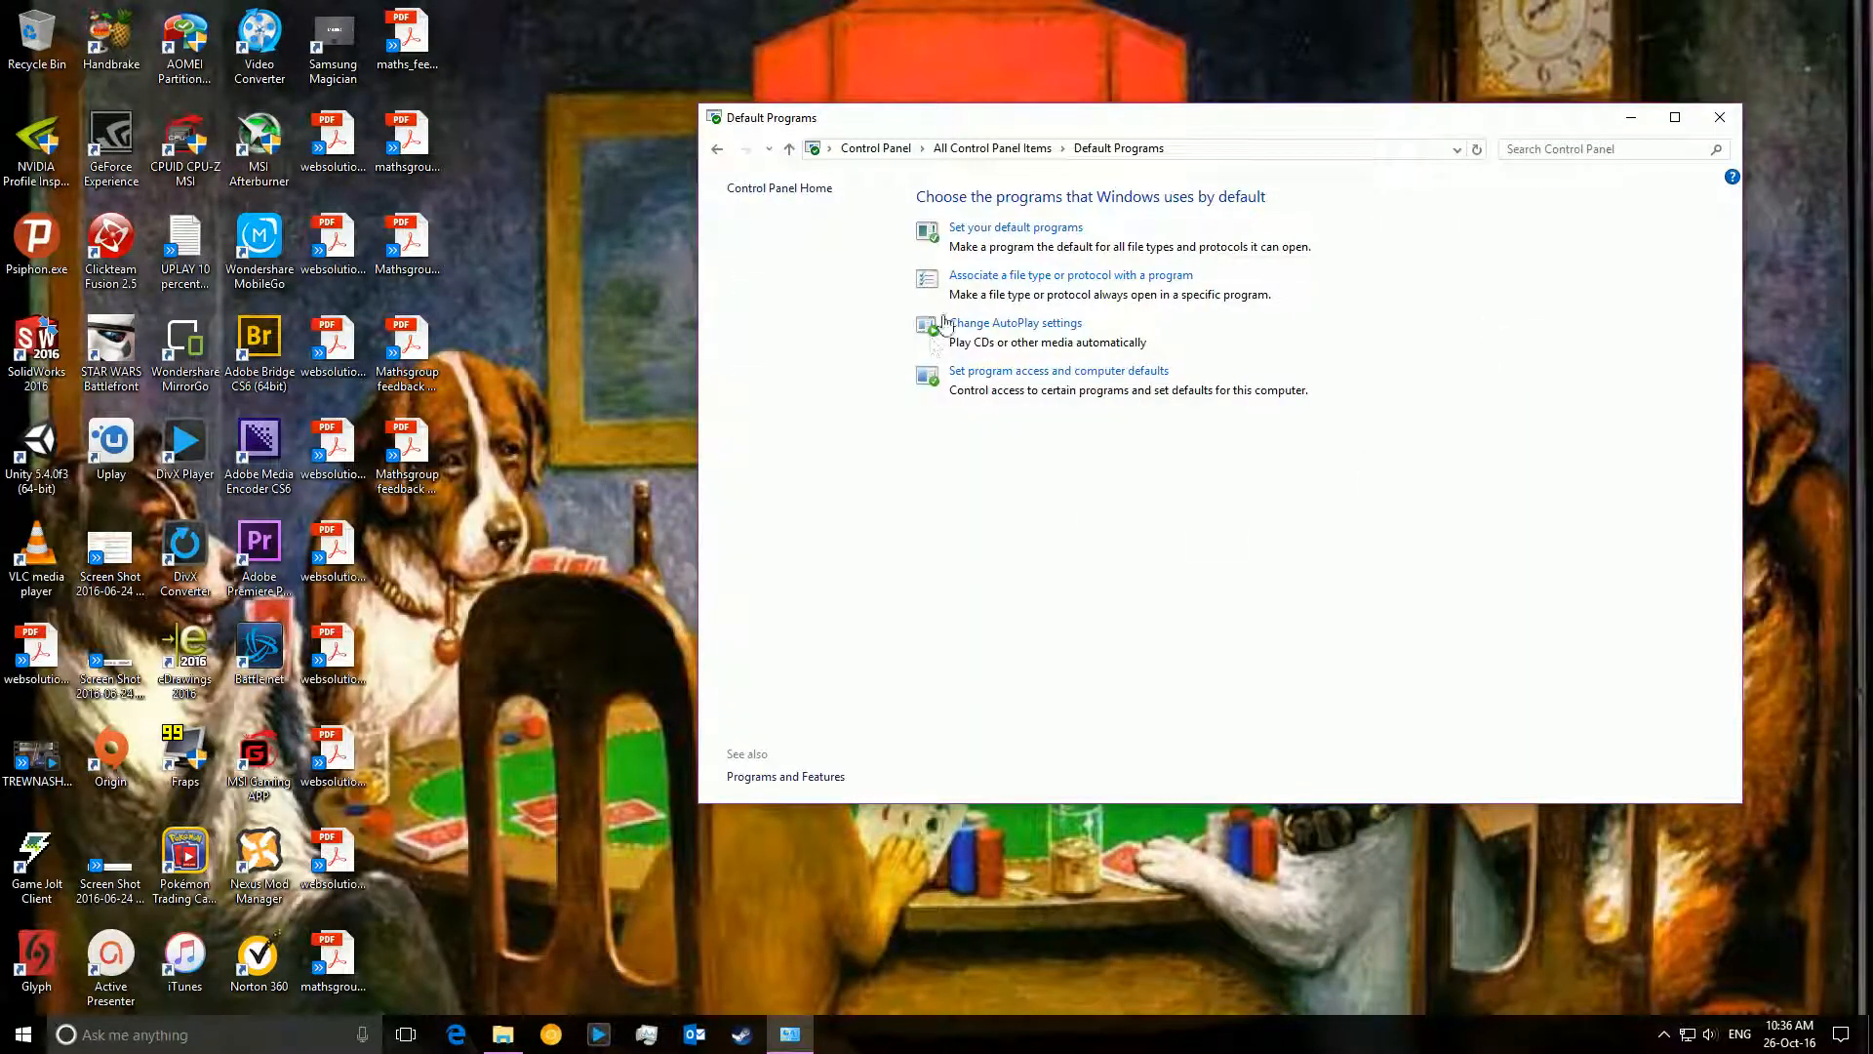
left_click(1015, 227)
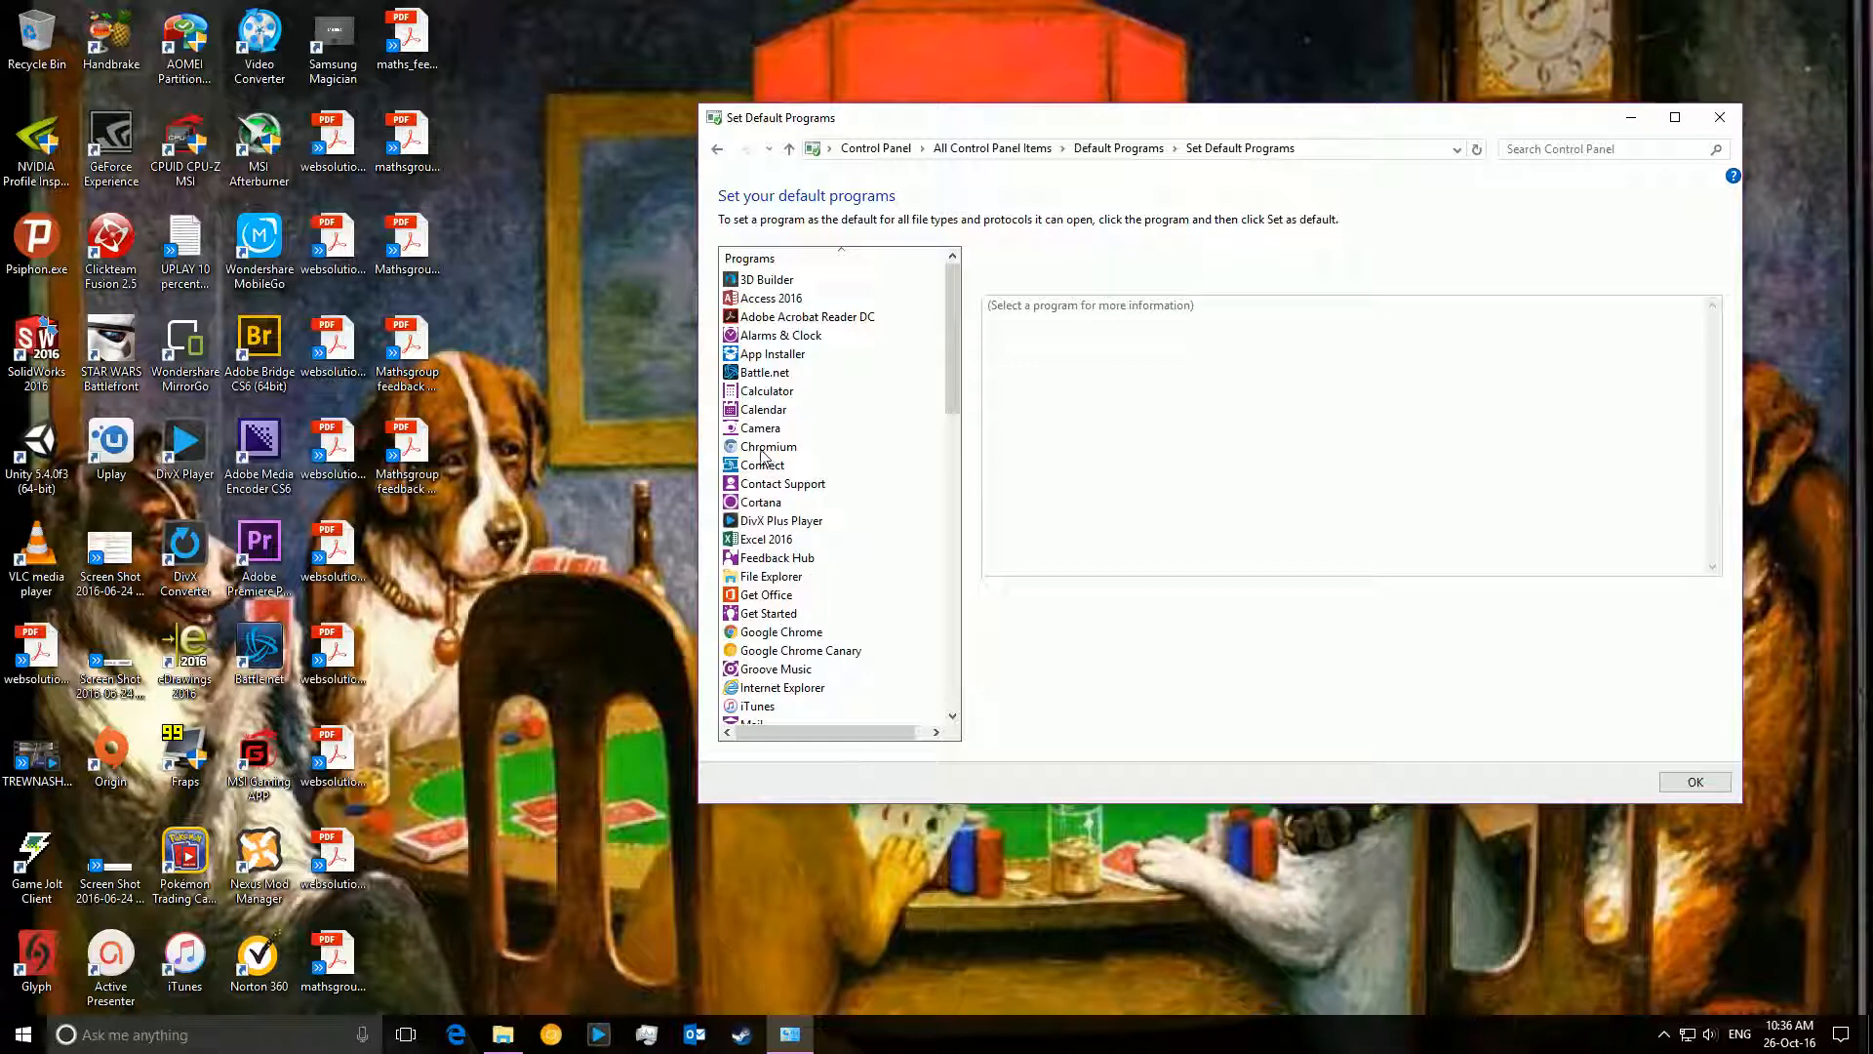
left_click(769, 445)
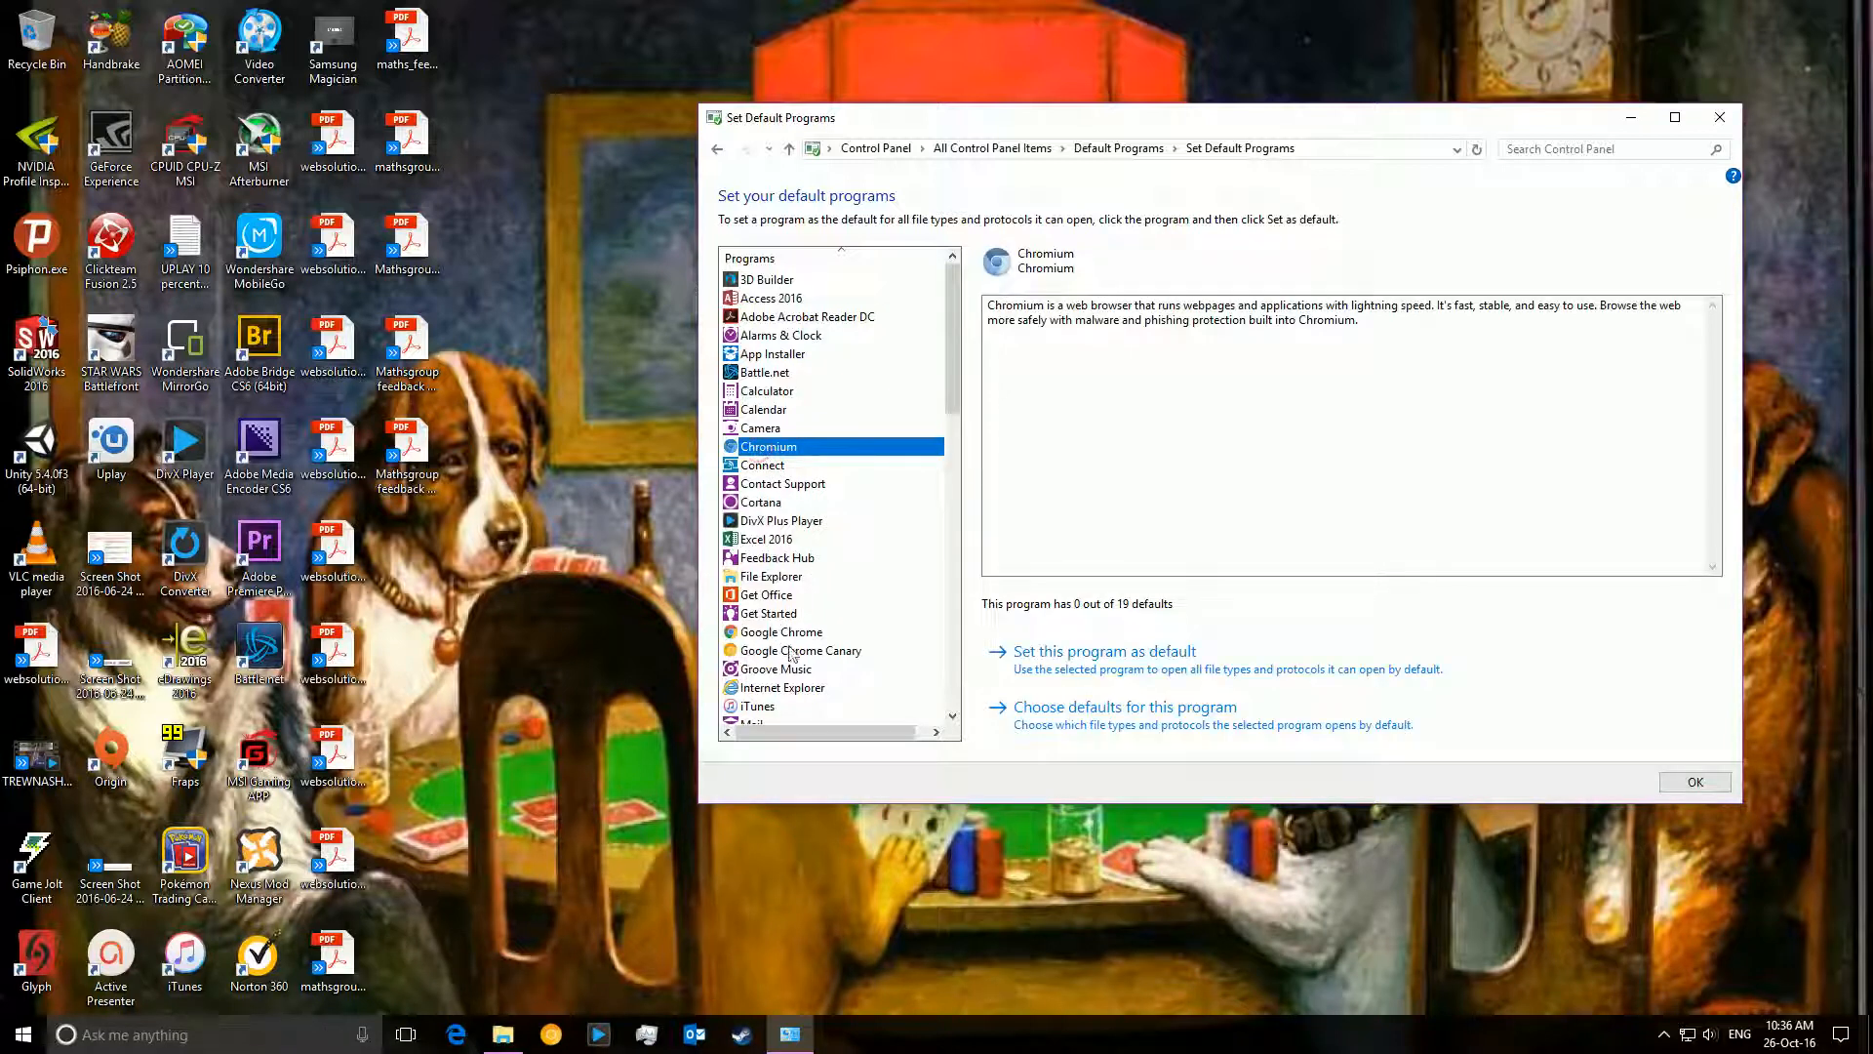
left_click(800, 650)
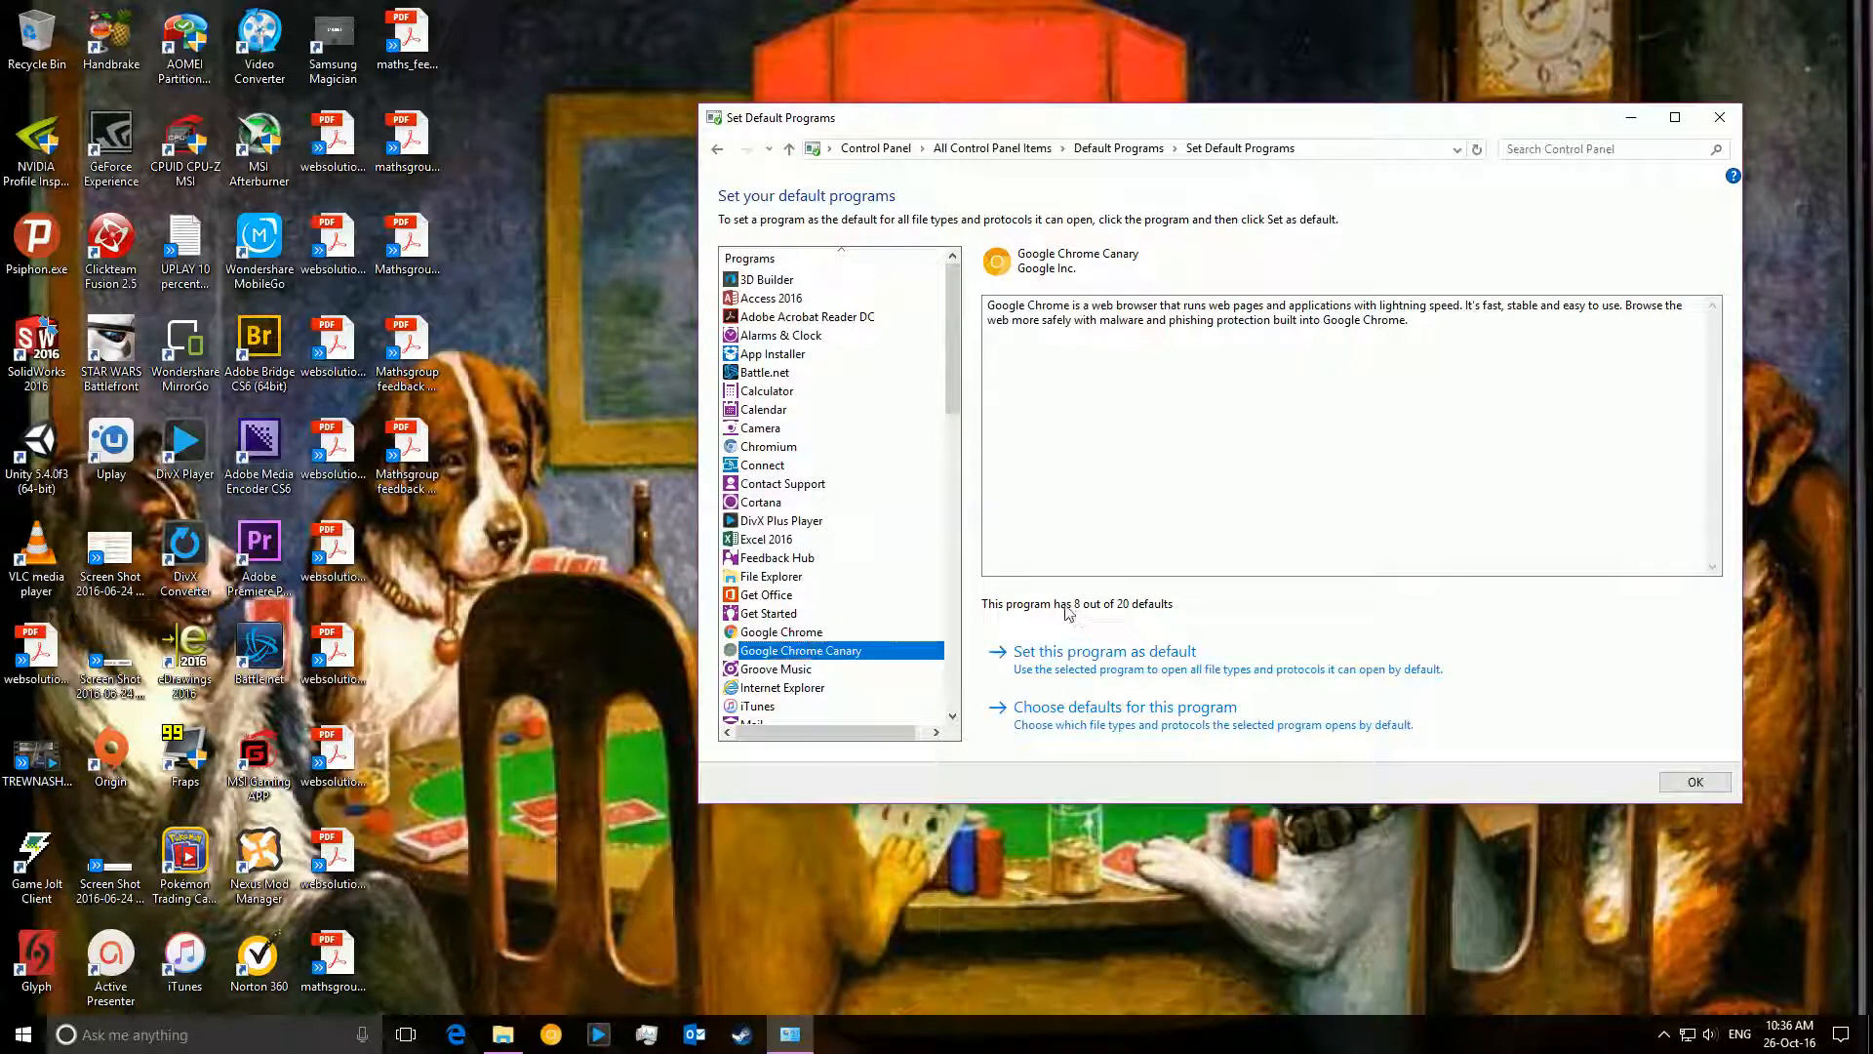
left_click(780, 630)
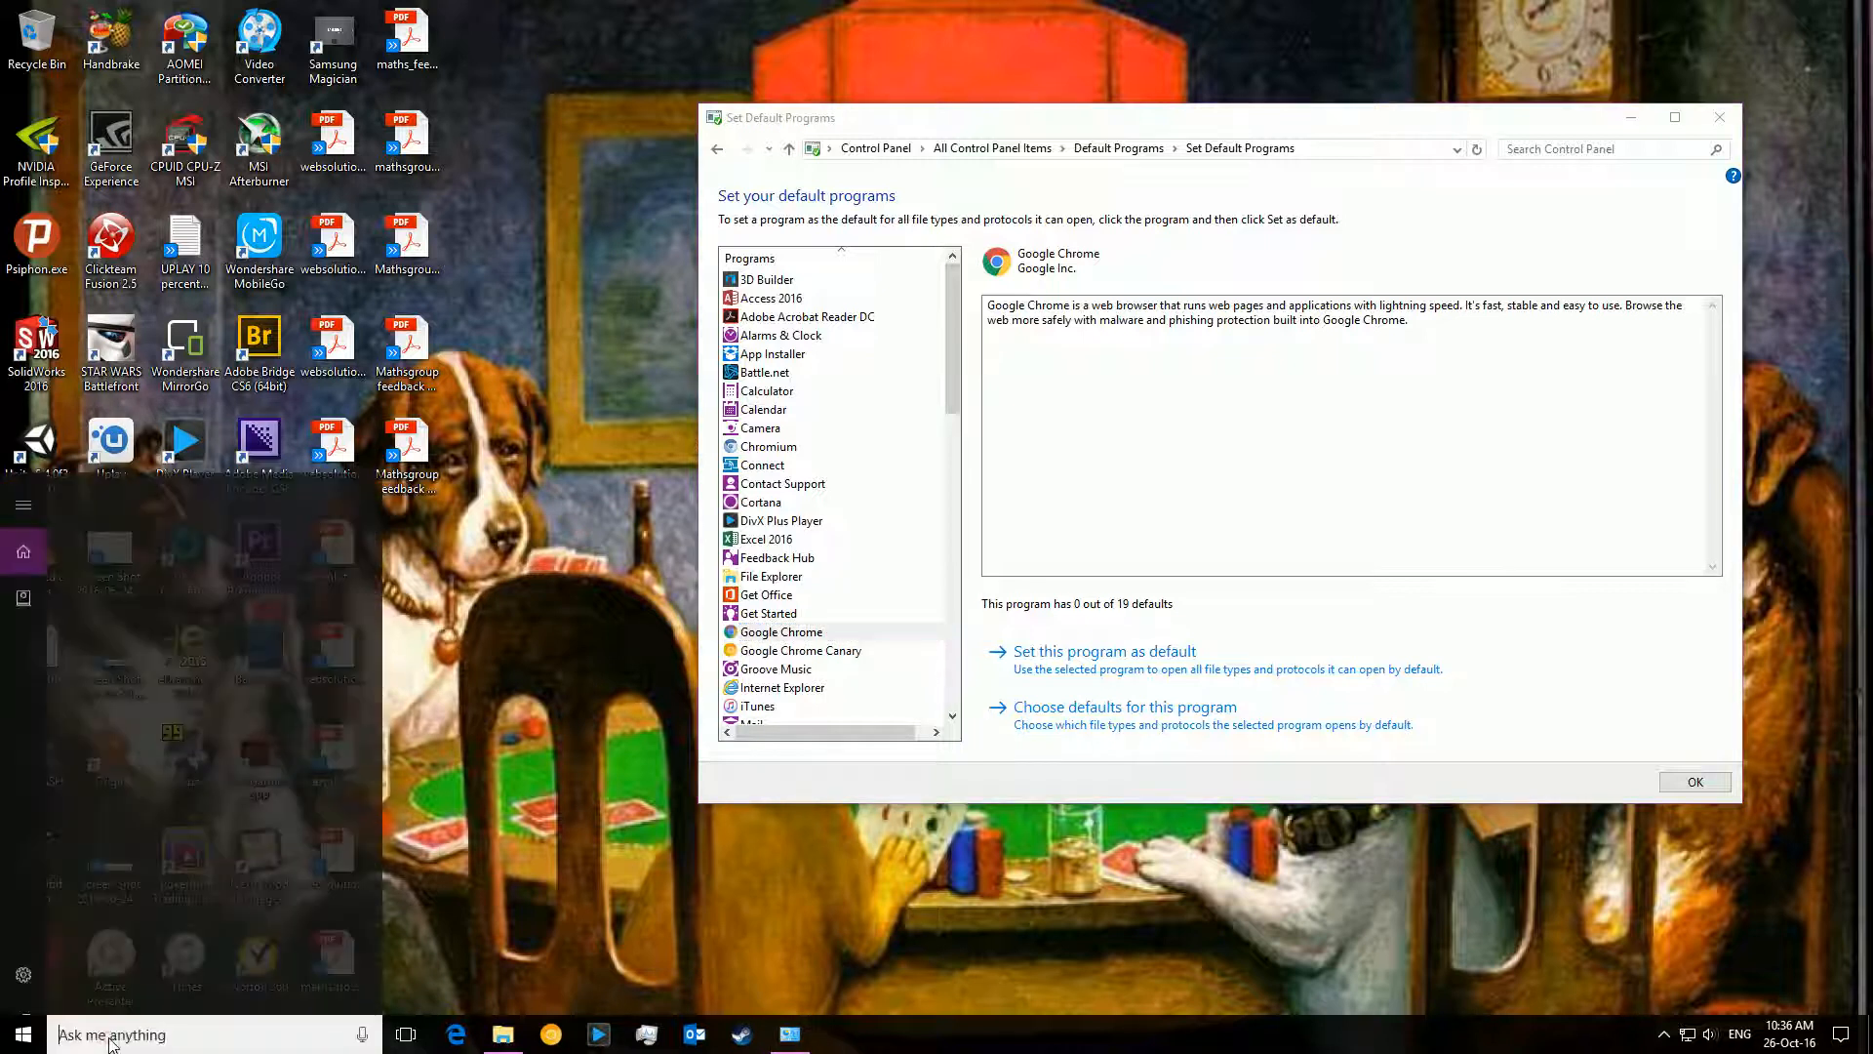
type("googl")
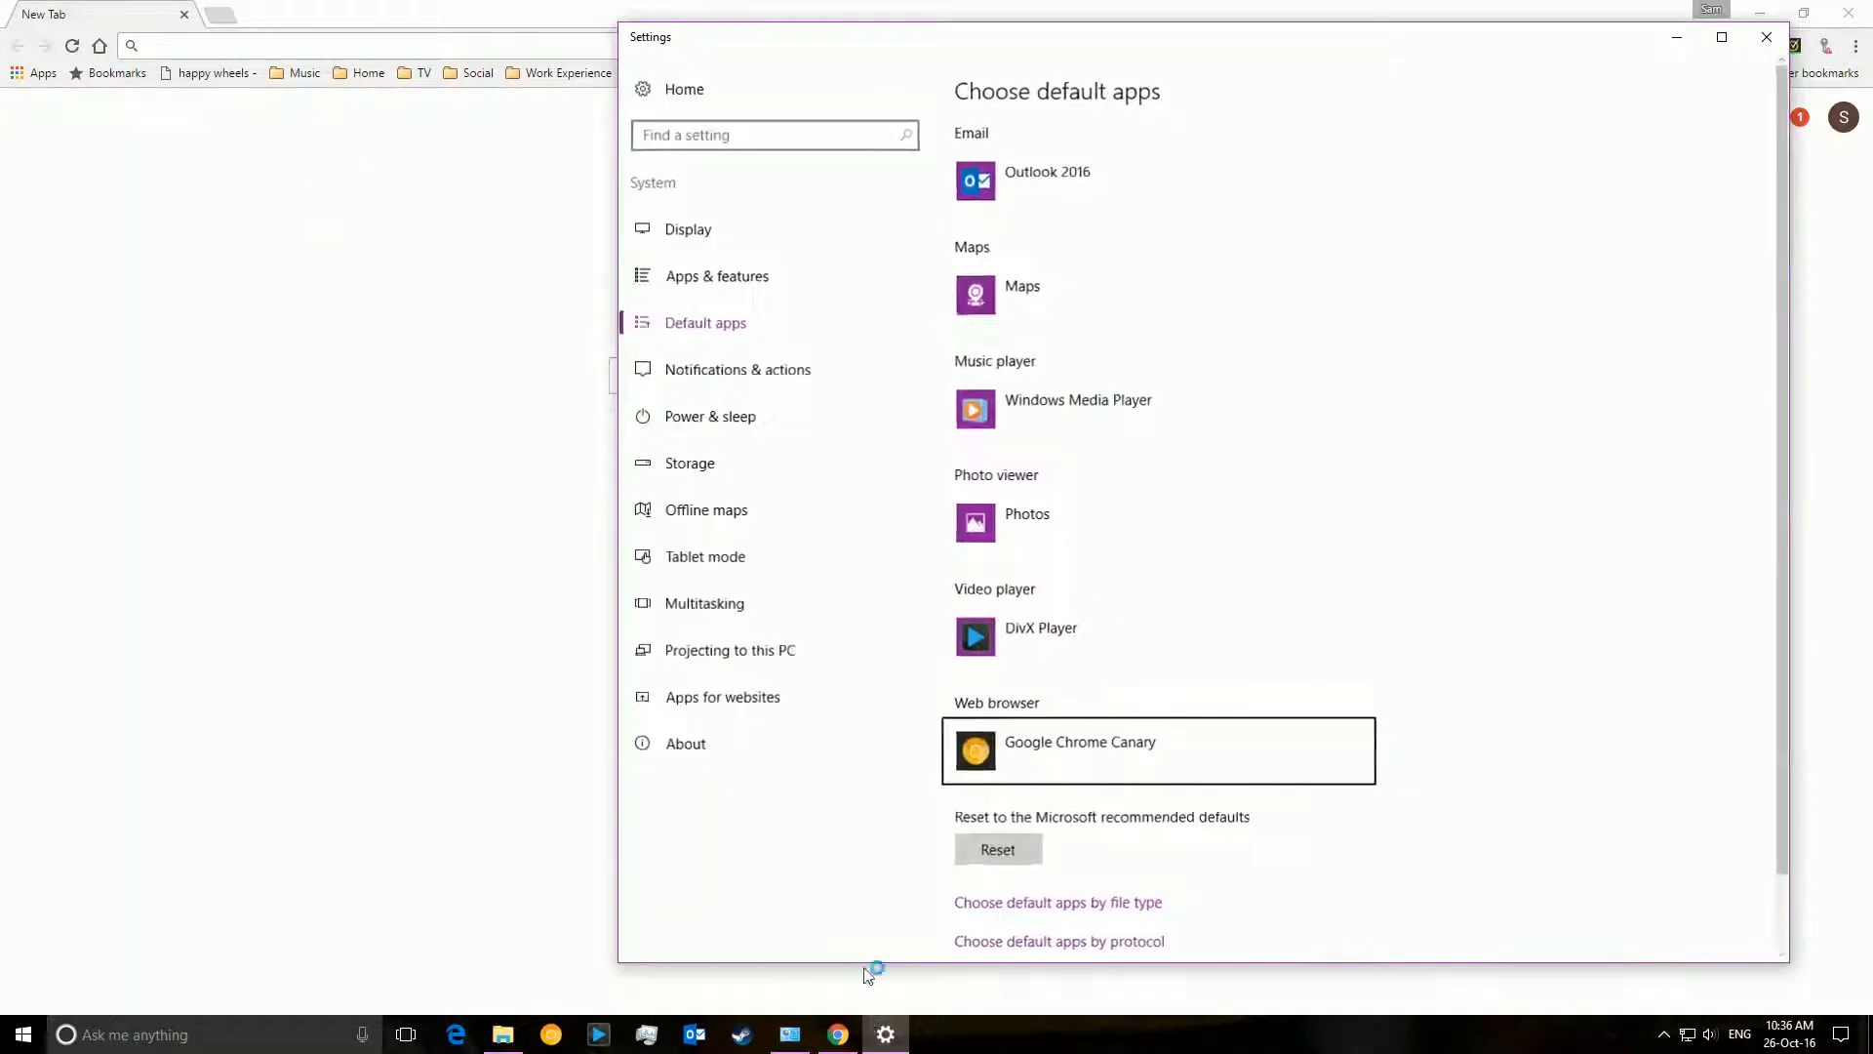
- Reset all default apps to Microsoft's recommended defaults
left_click(997, 849)
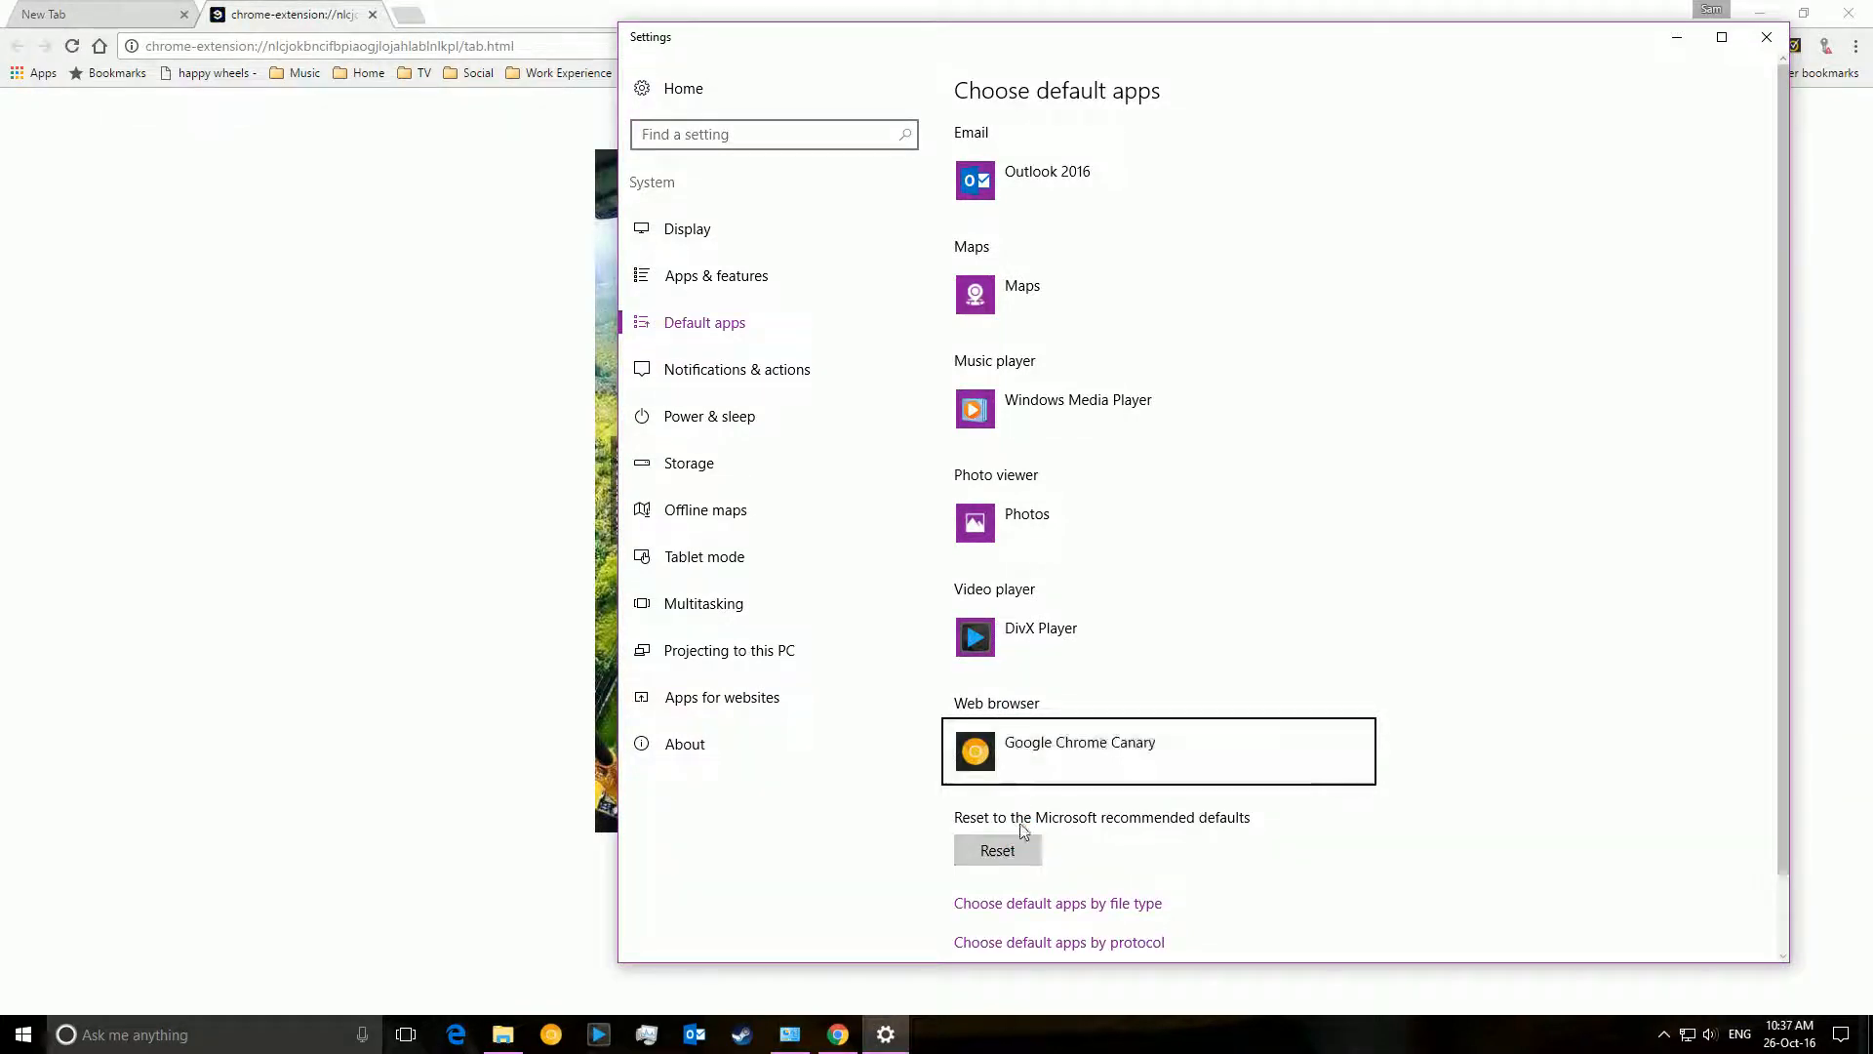
left_click(997, 848)
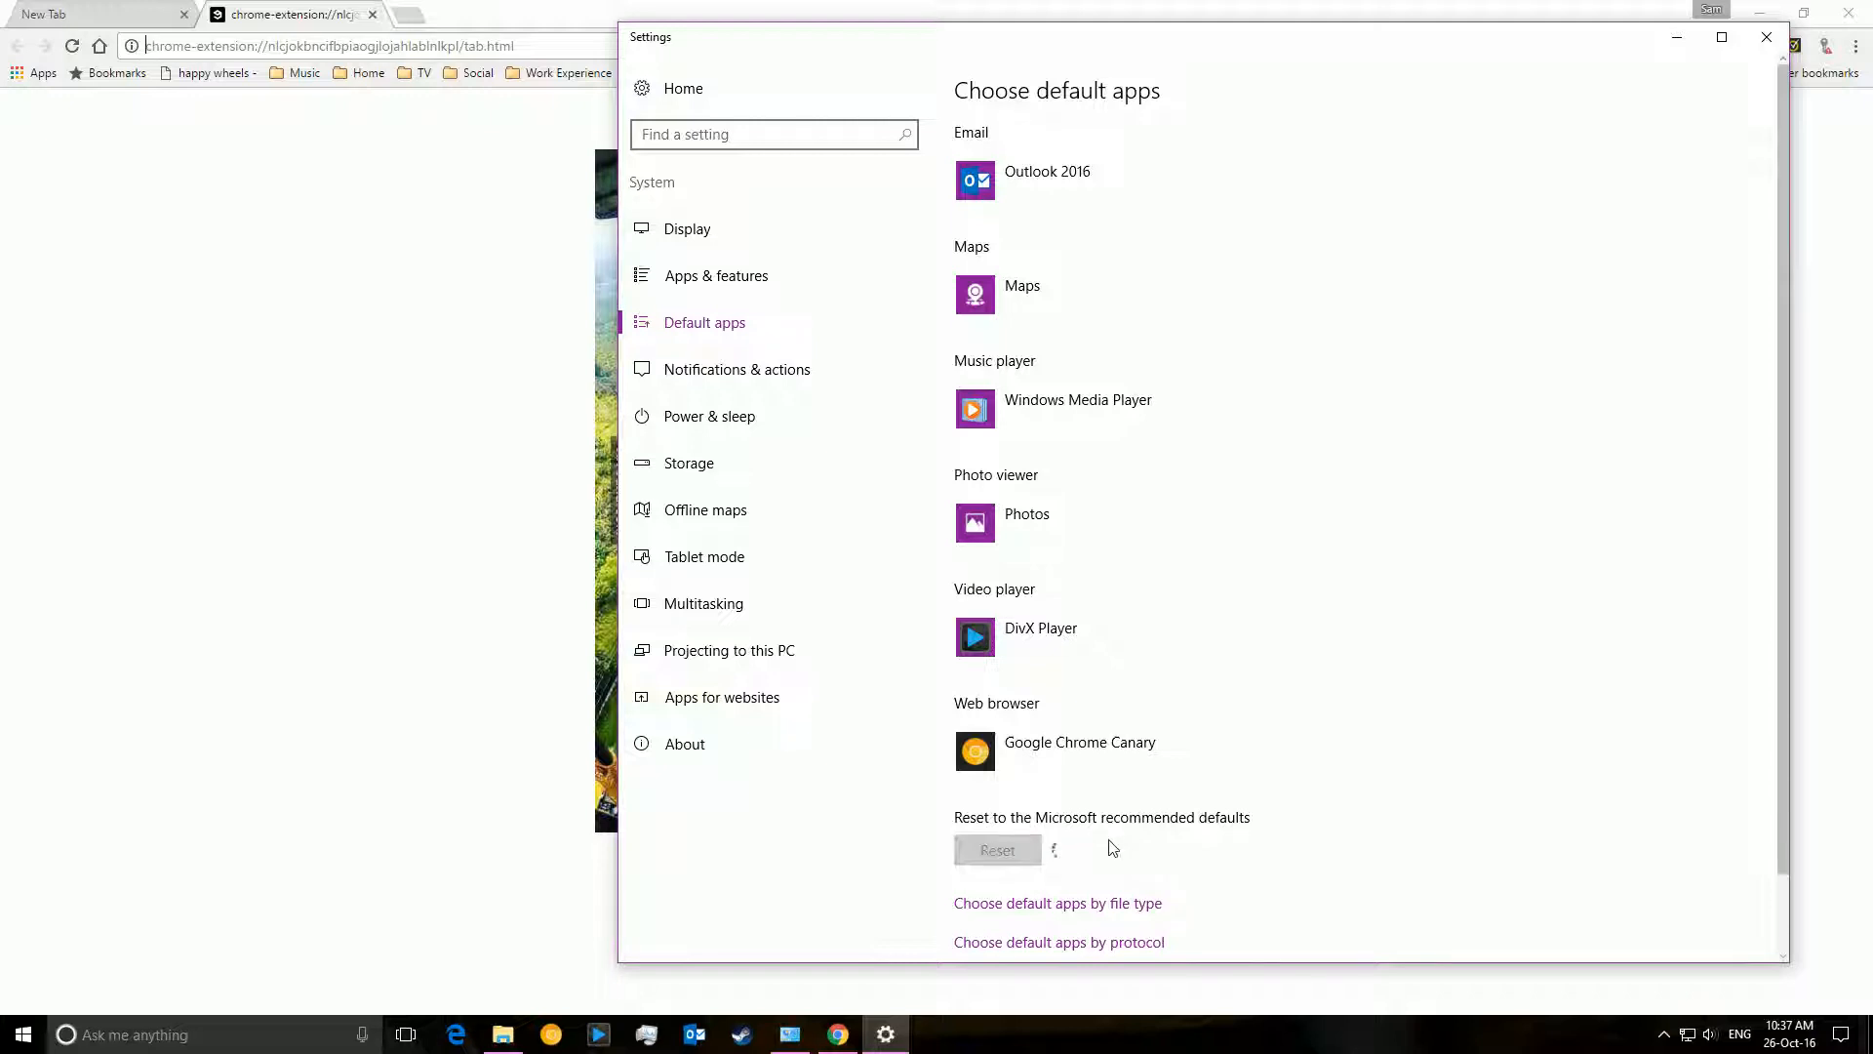
left_click(997, 849)
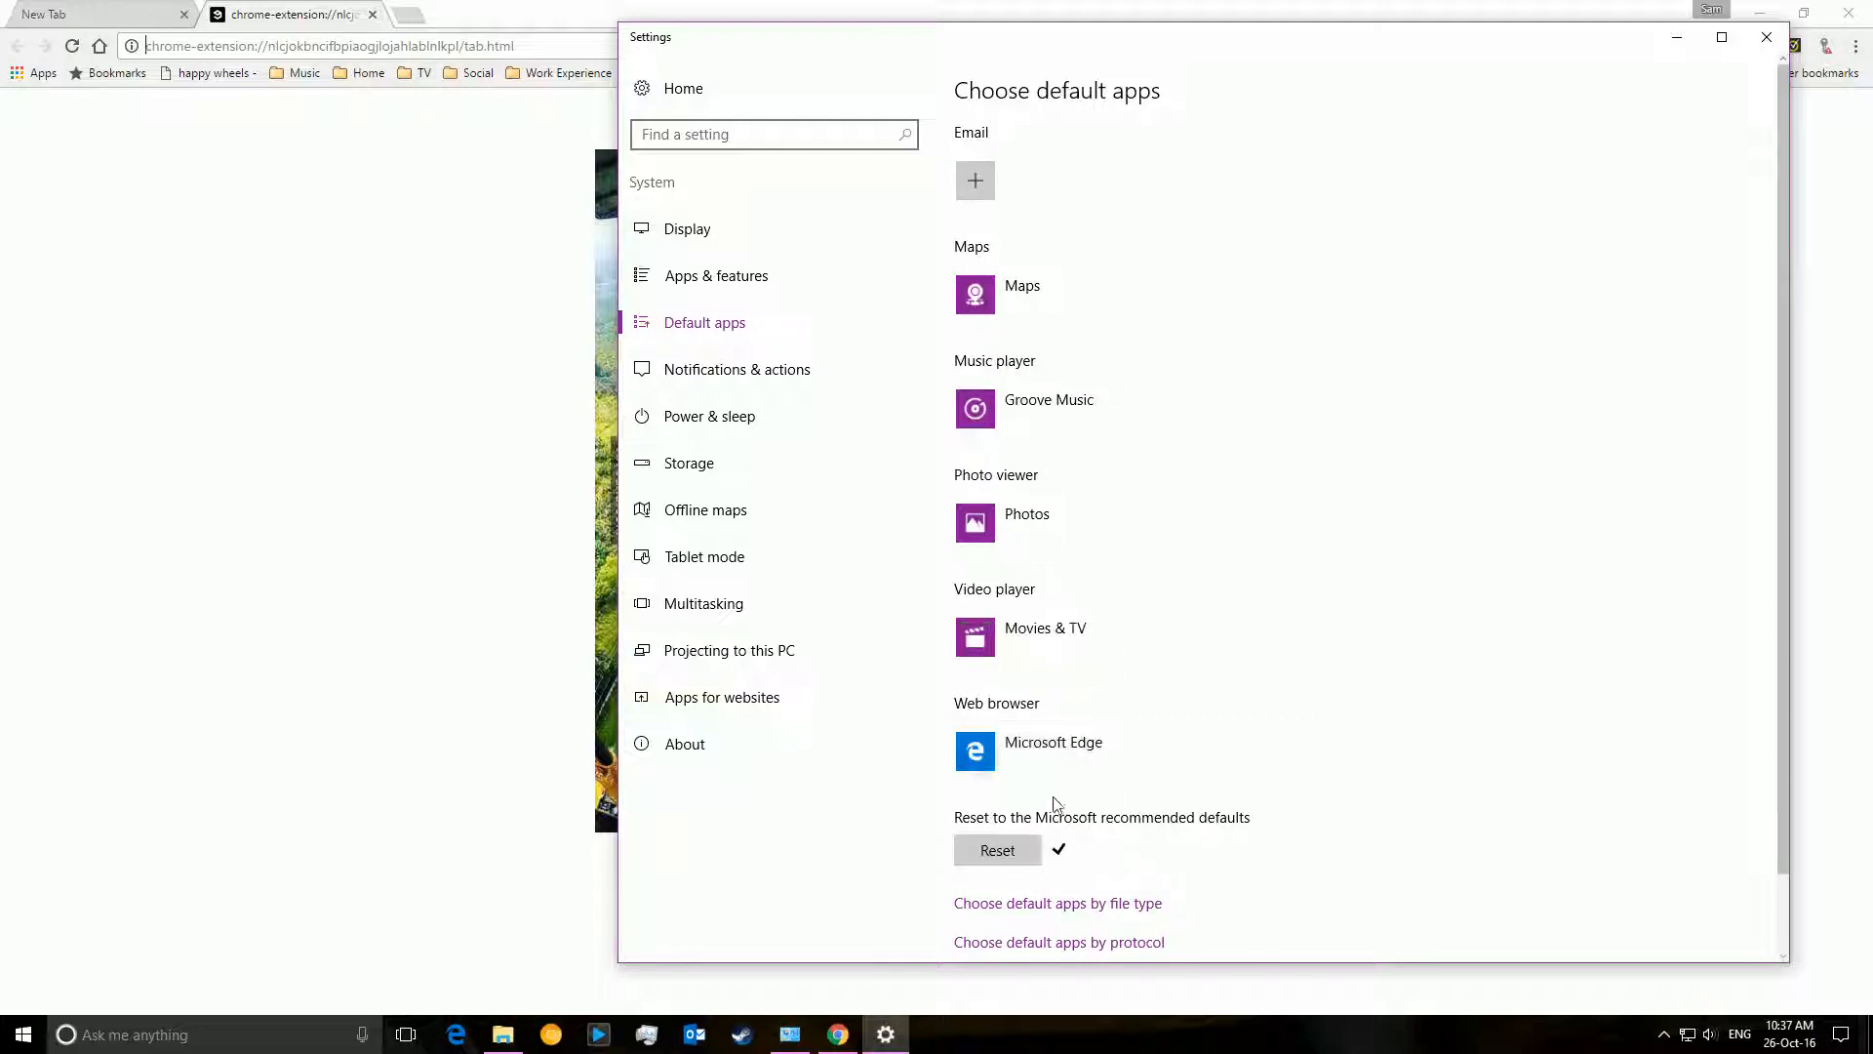
- Make Google Chrome the default web browser, switching away from Microsoft Edge
left_click(1029, 749)
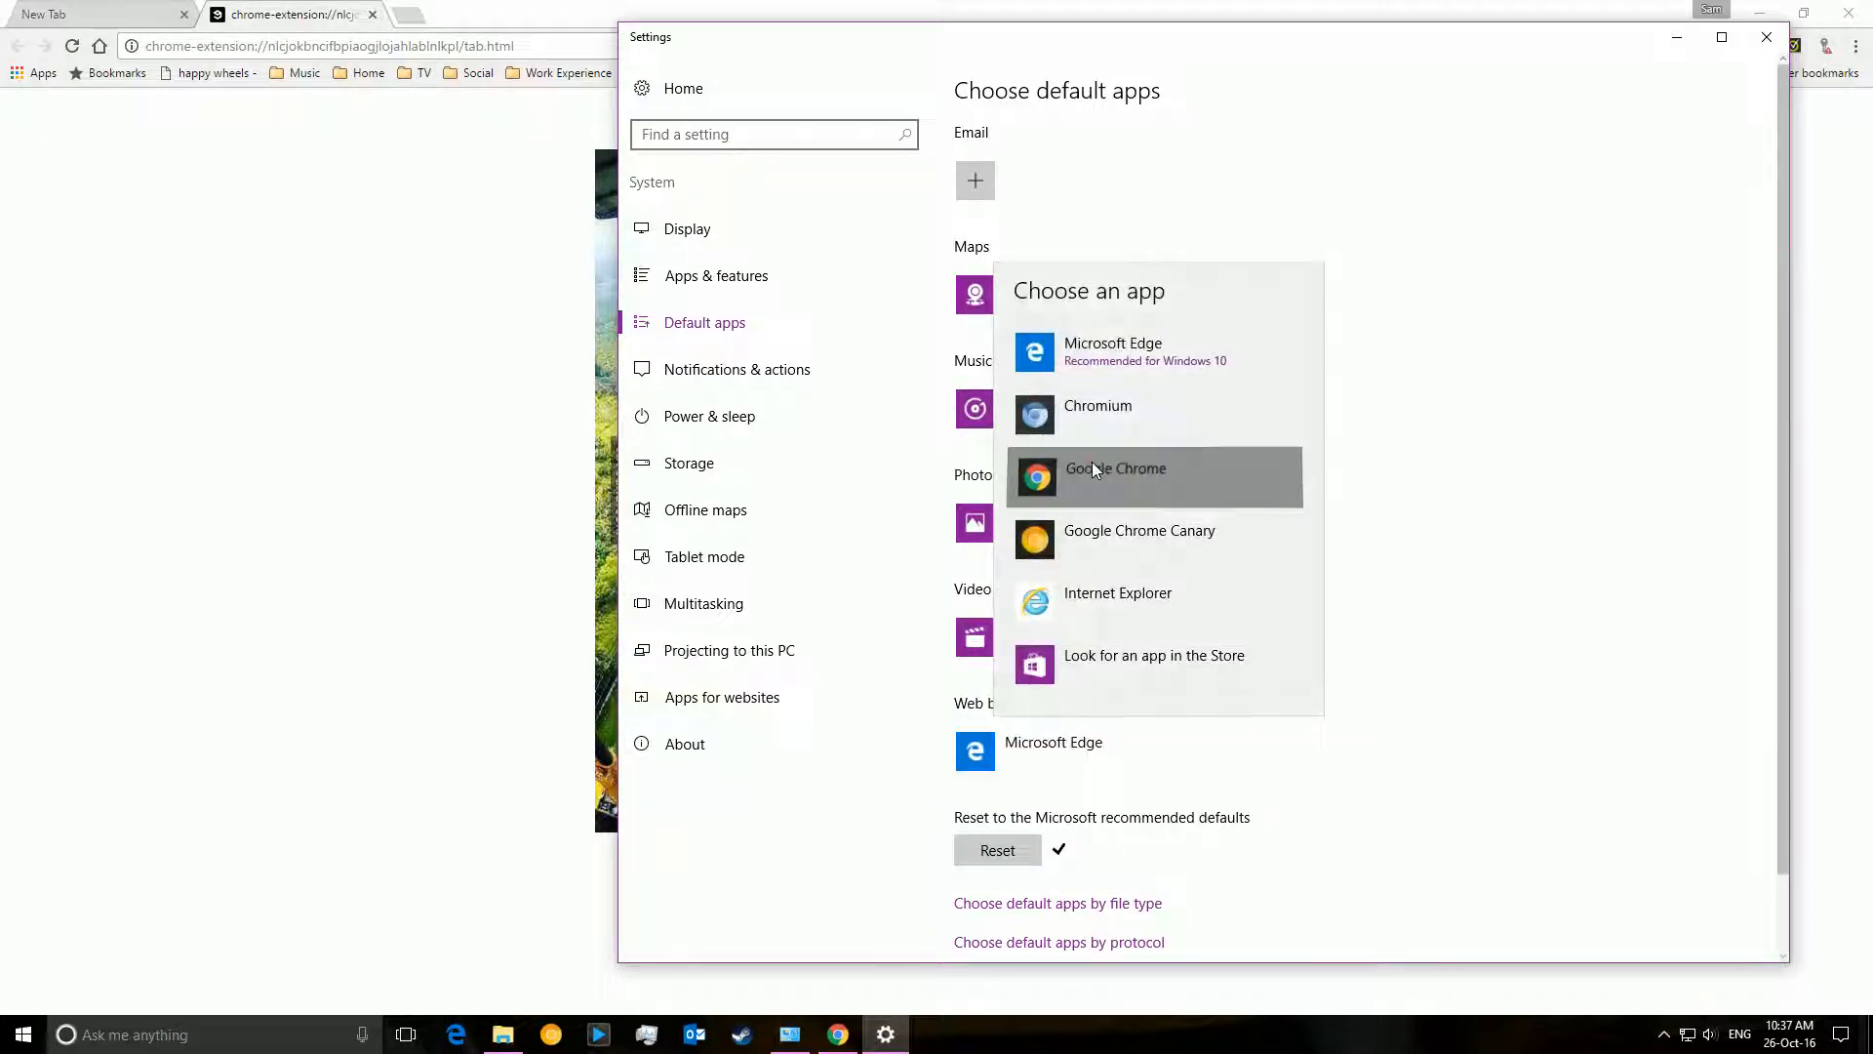
left_click(1114, 469)
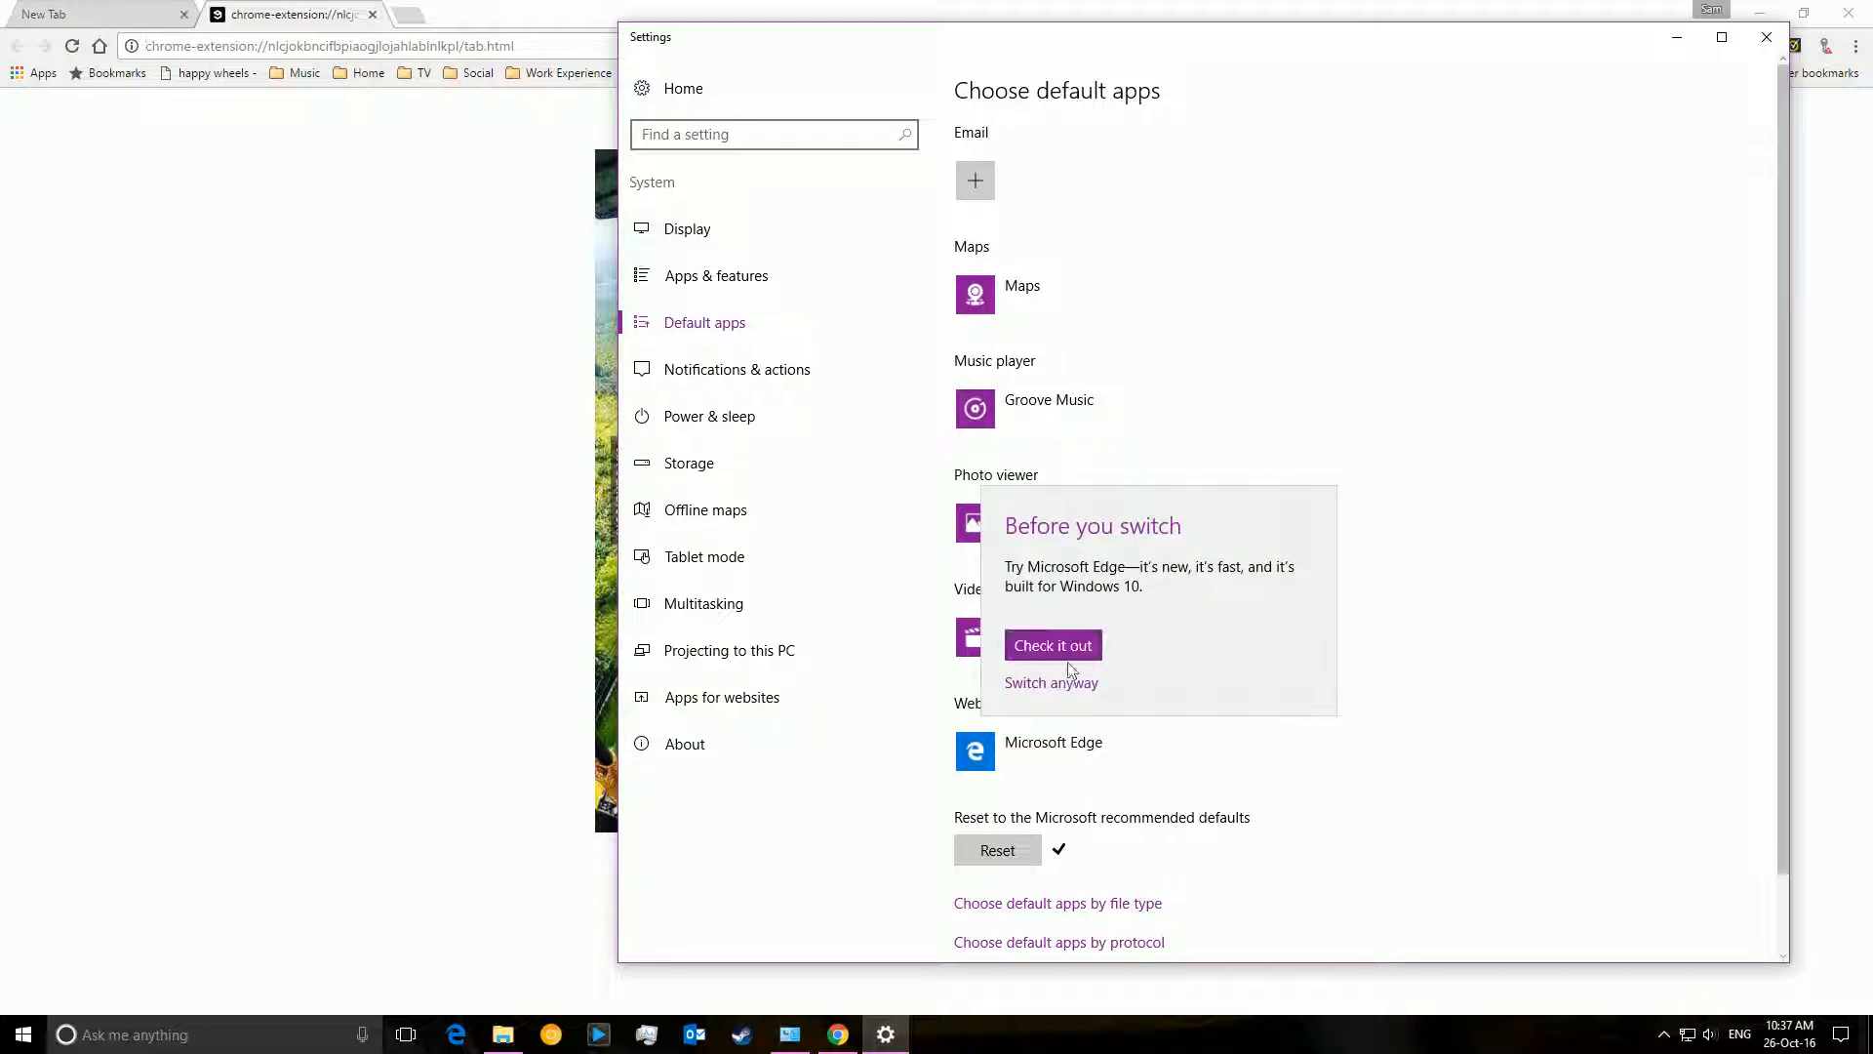
left_click(1050, 683)
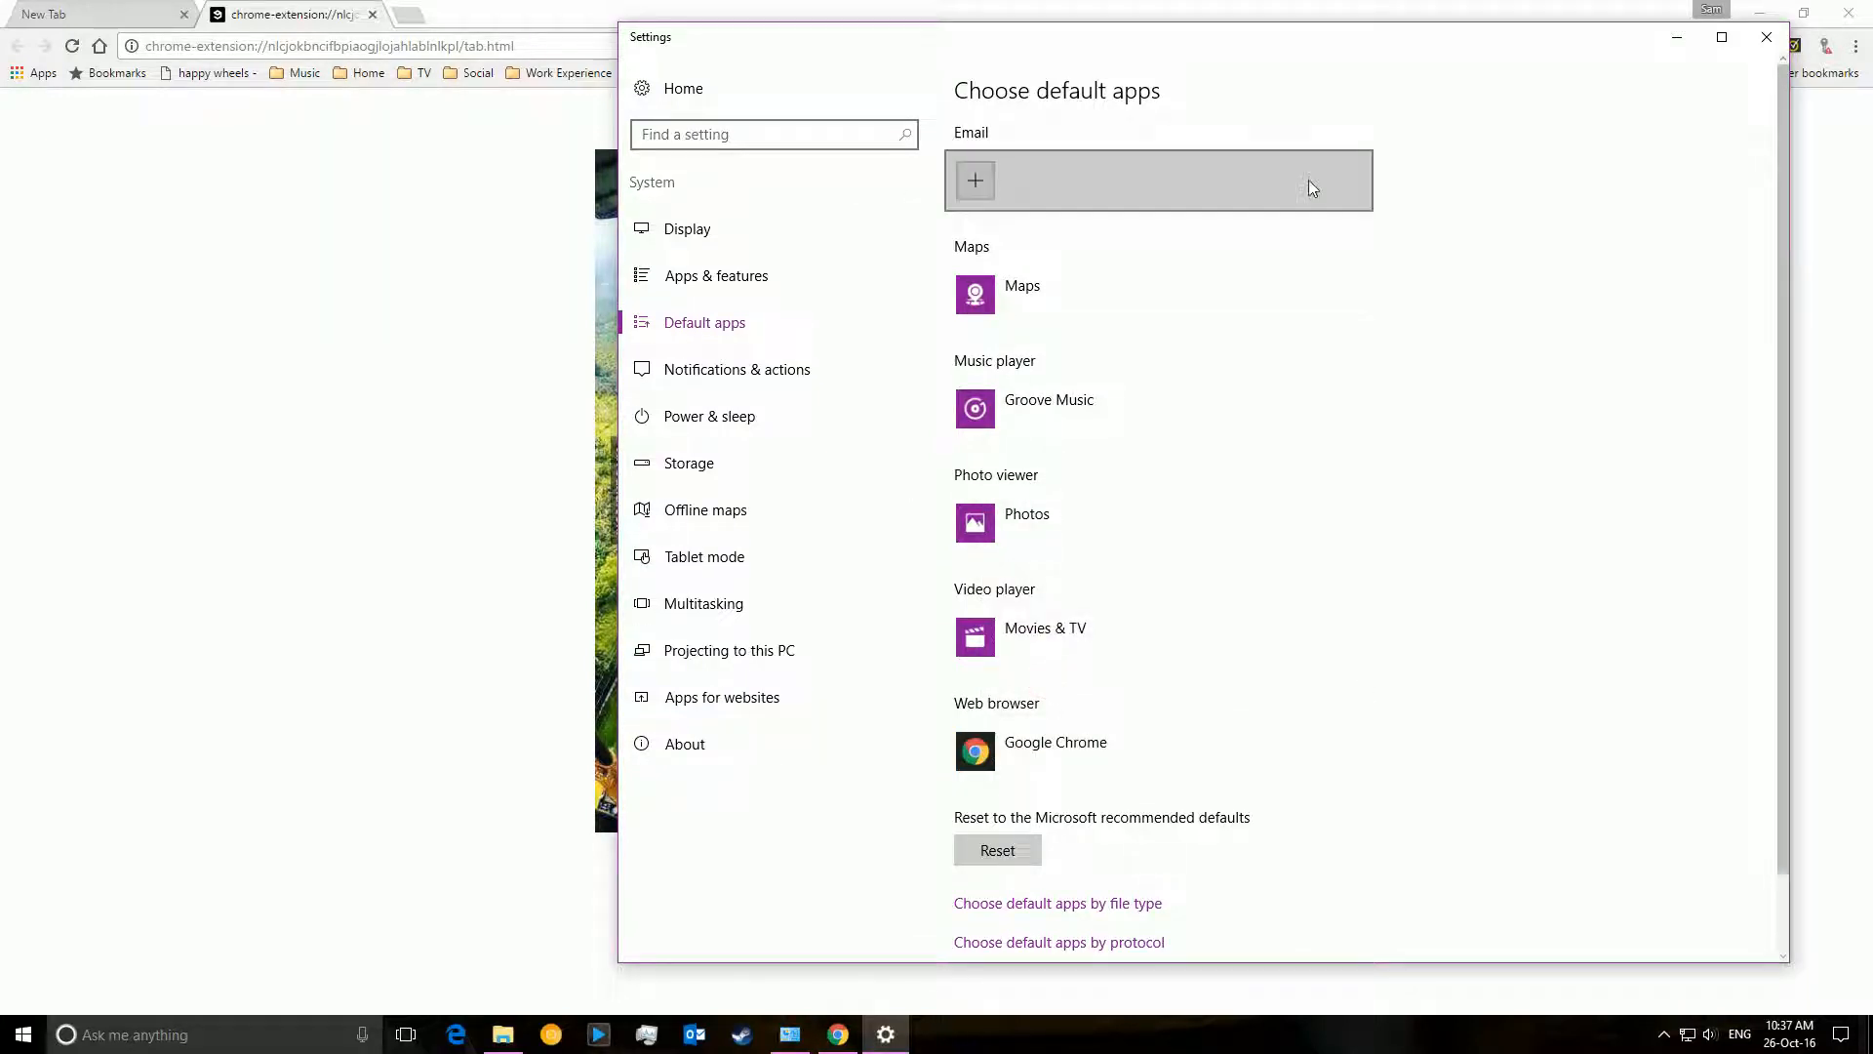
mouse_move(1656, 221)
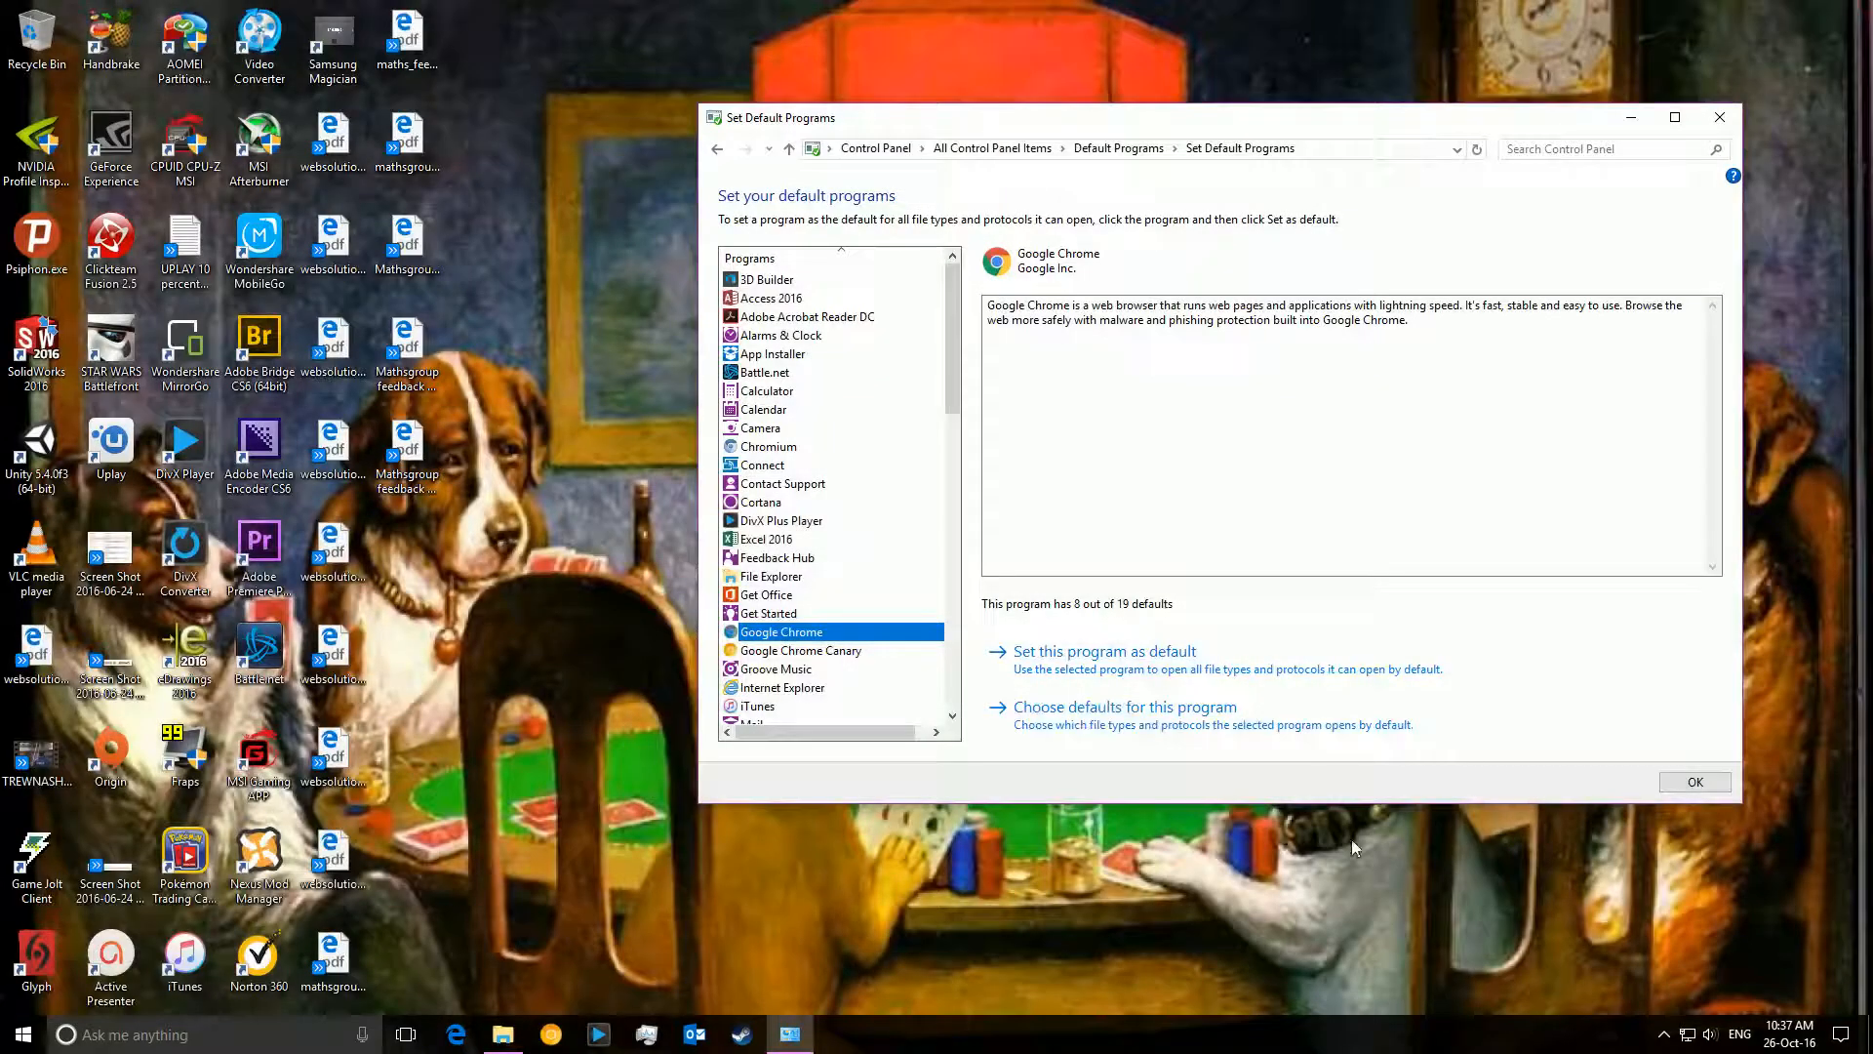
mouse_move(1243, 869)
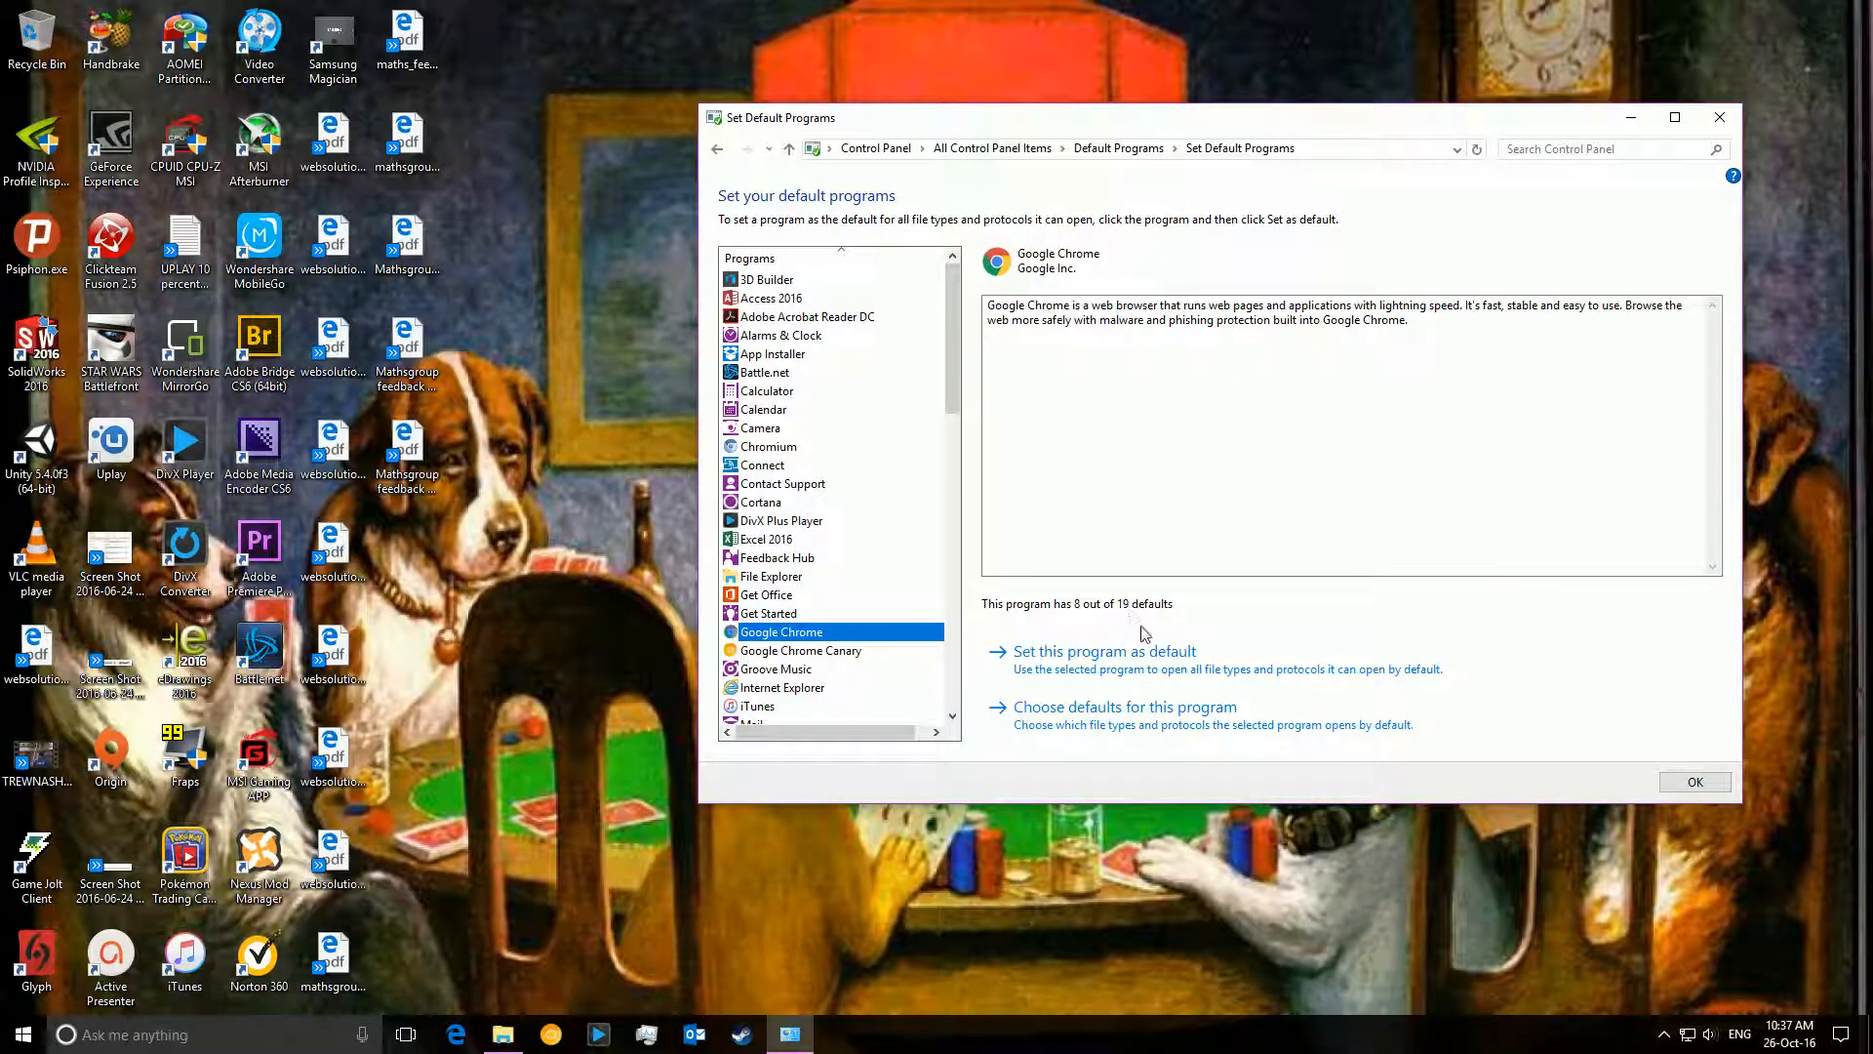
- Select Google Chrome Canary, showing it holds 0 of 20 defaults
left_click(800, 650)
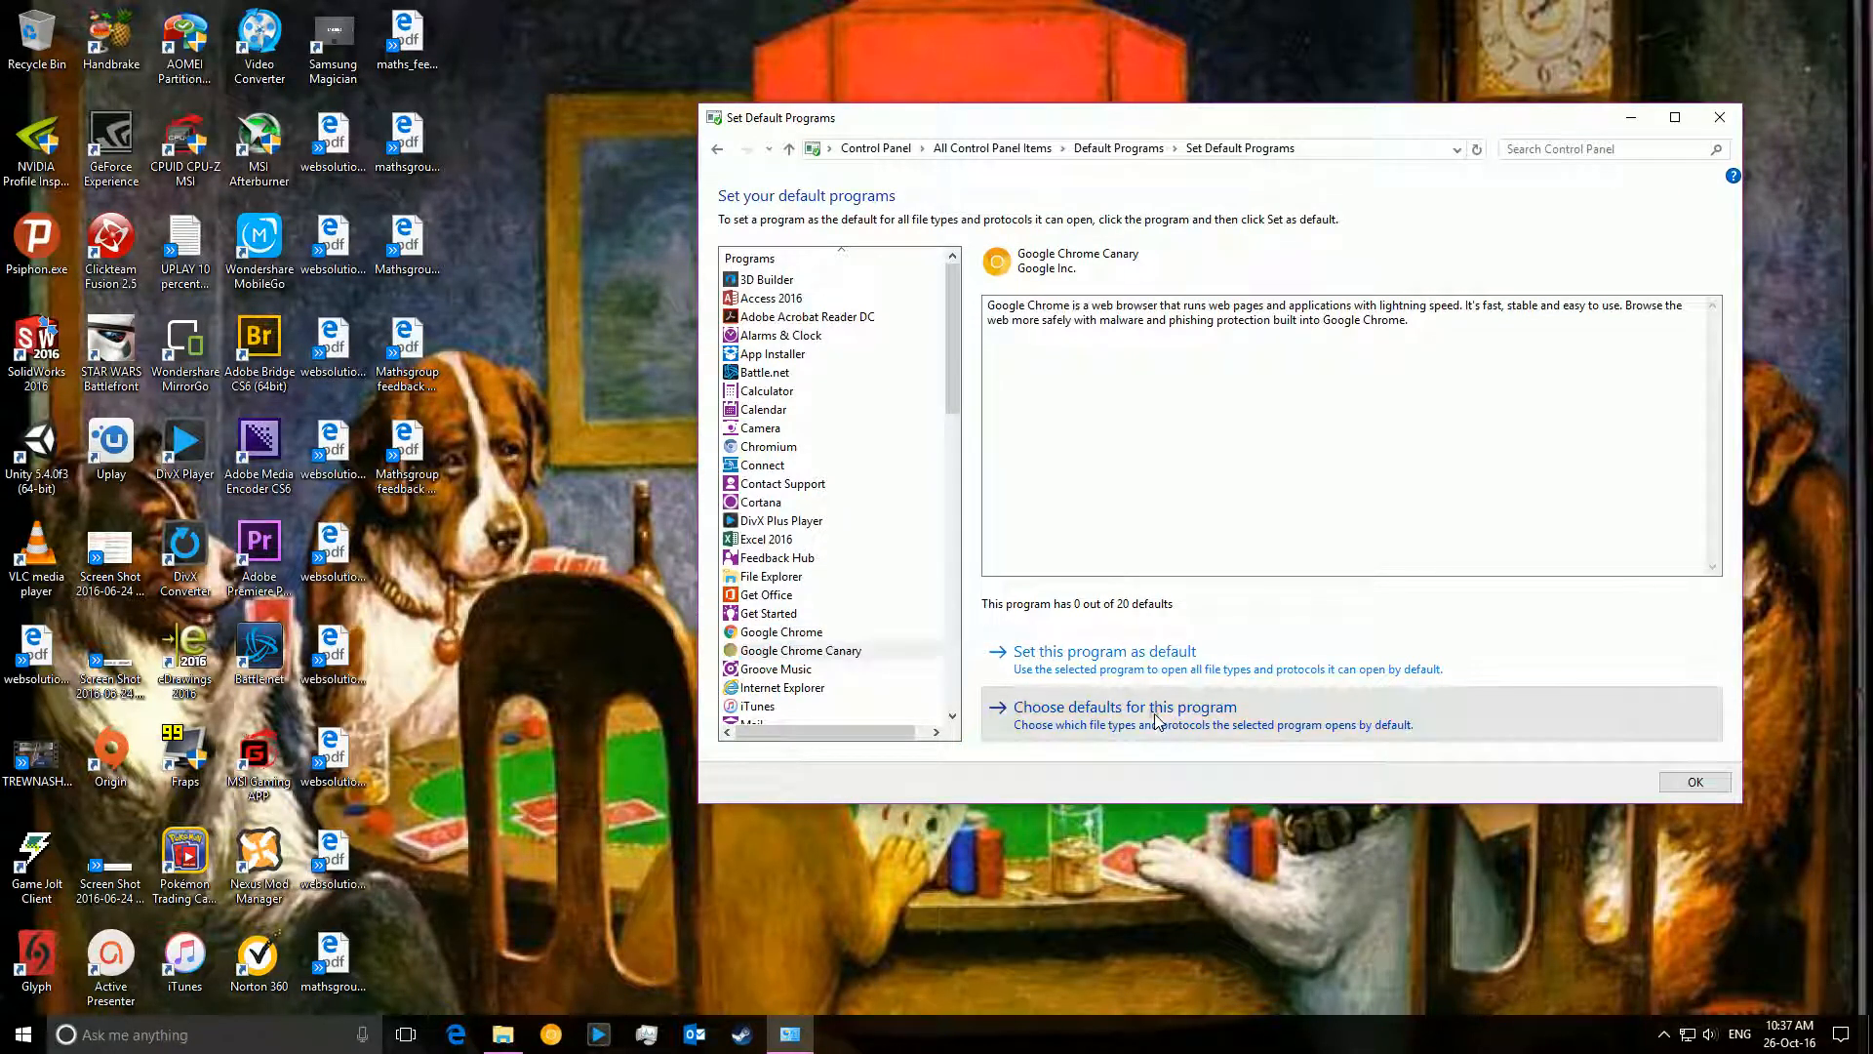
- Start choosing Chrome Canary's associations, ticking .htm files
left_click(1124, 706)
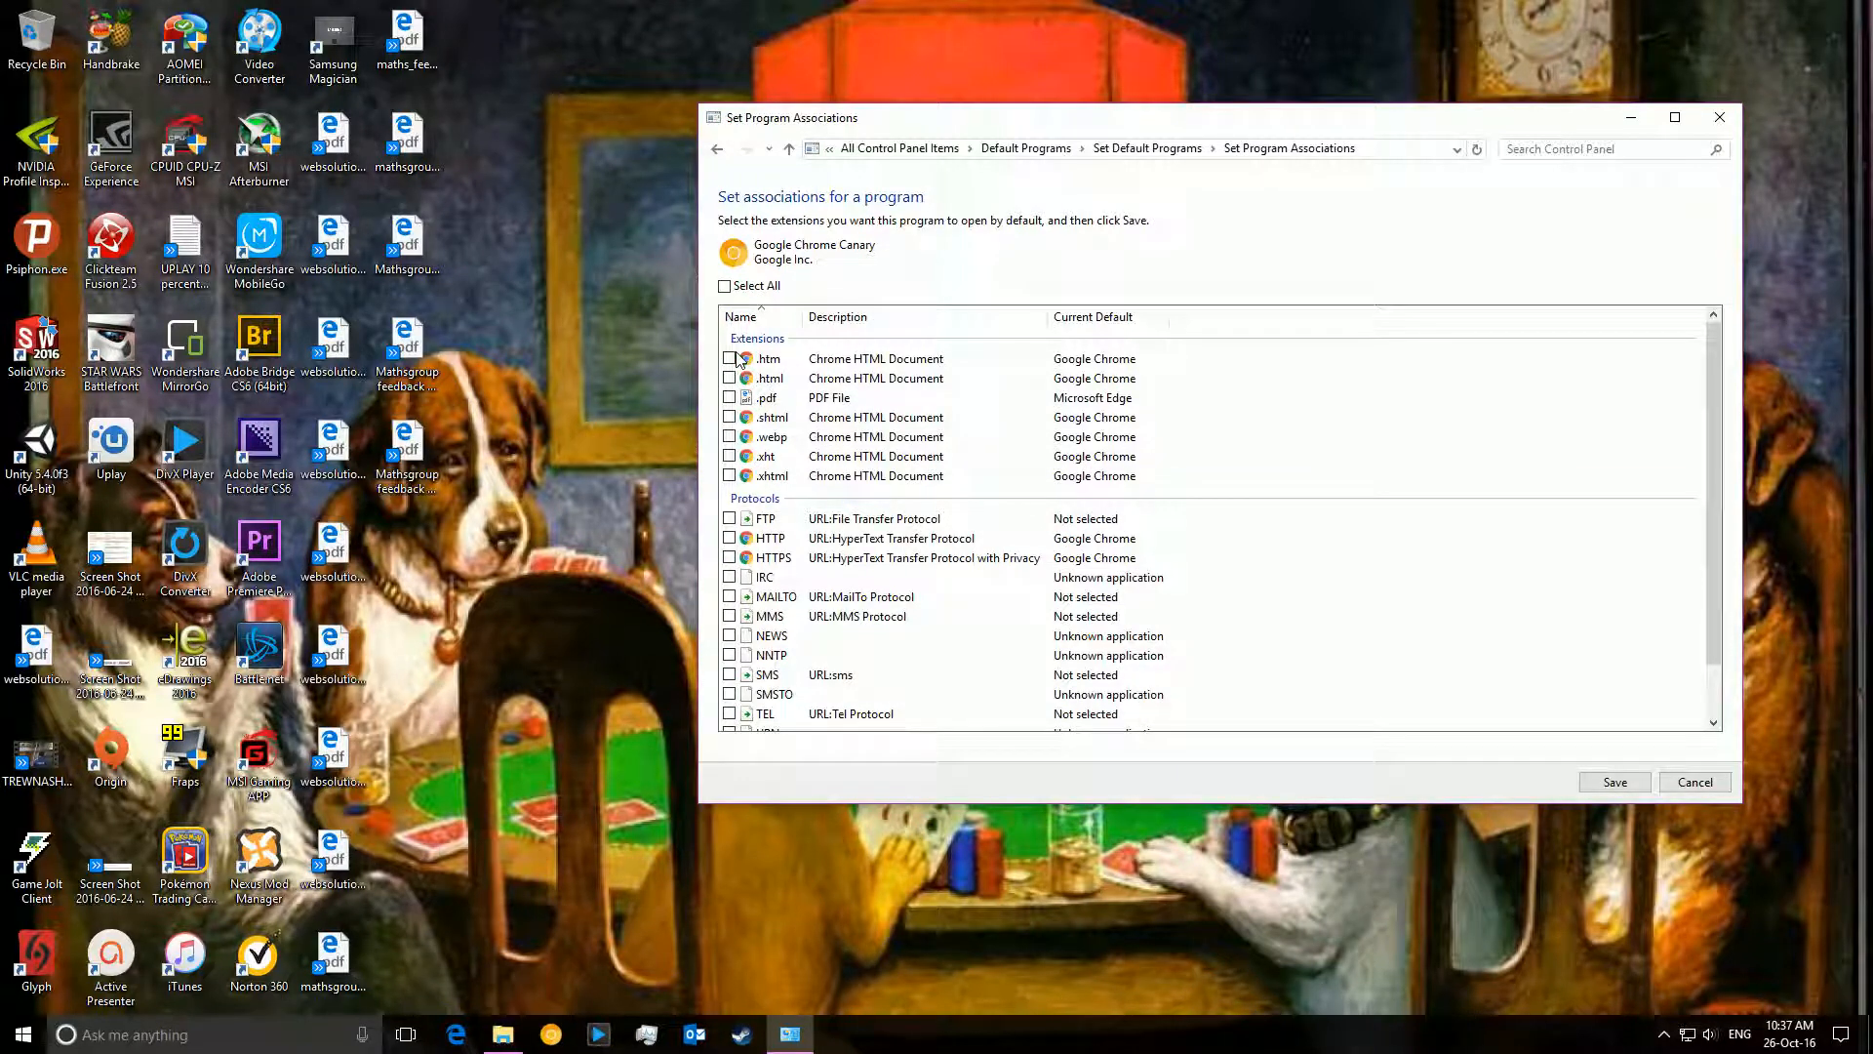
left_click(729, 377)
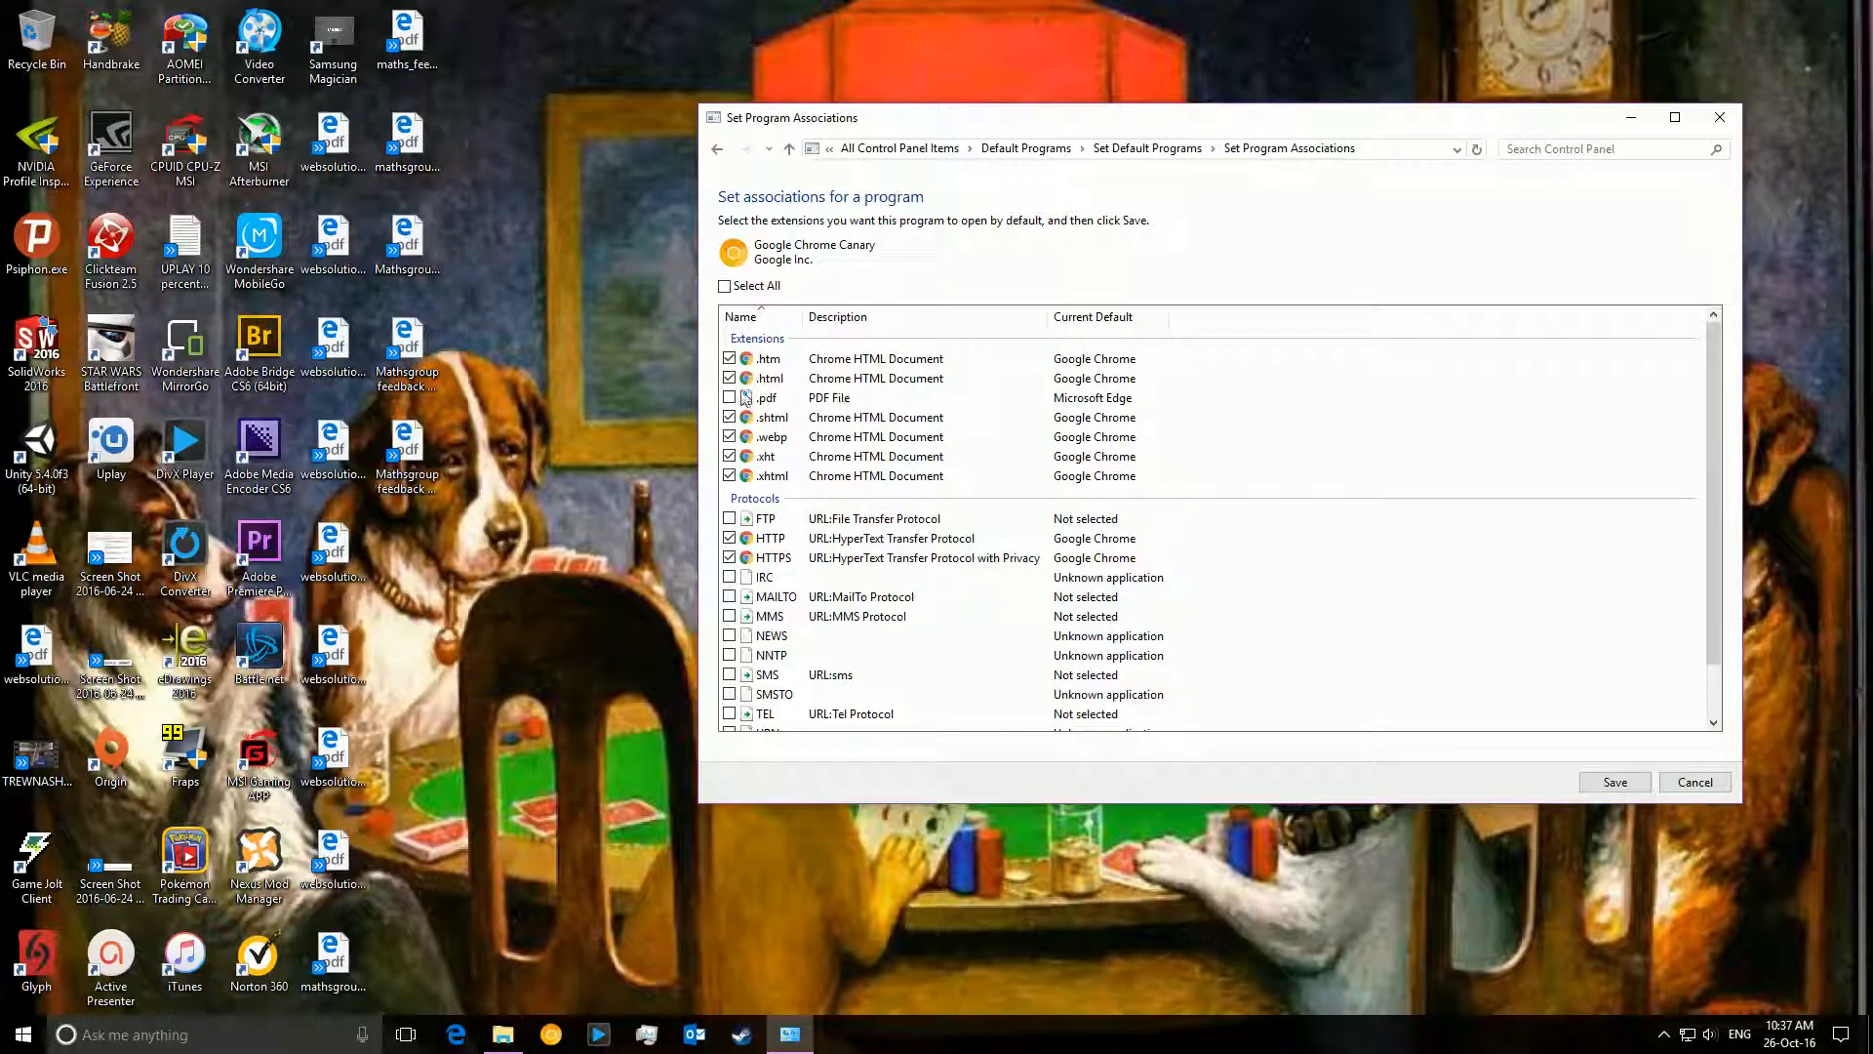
mouse_move(839, 404)
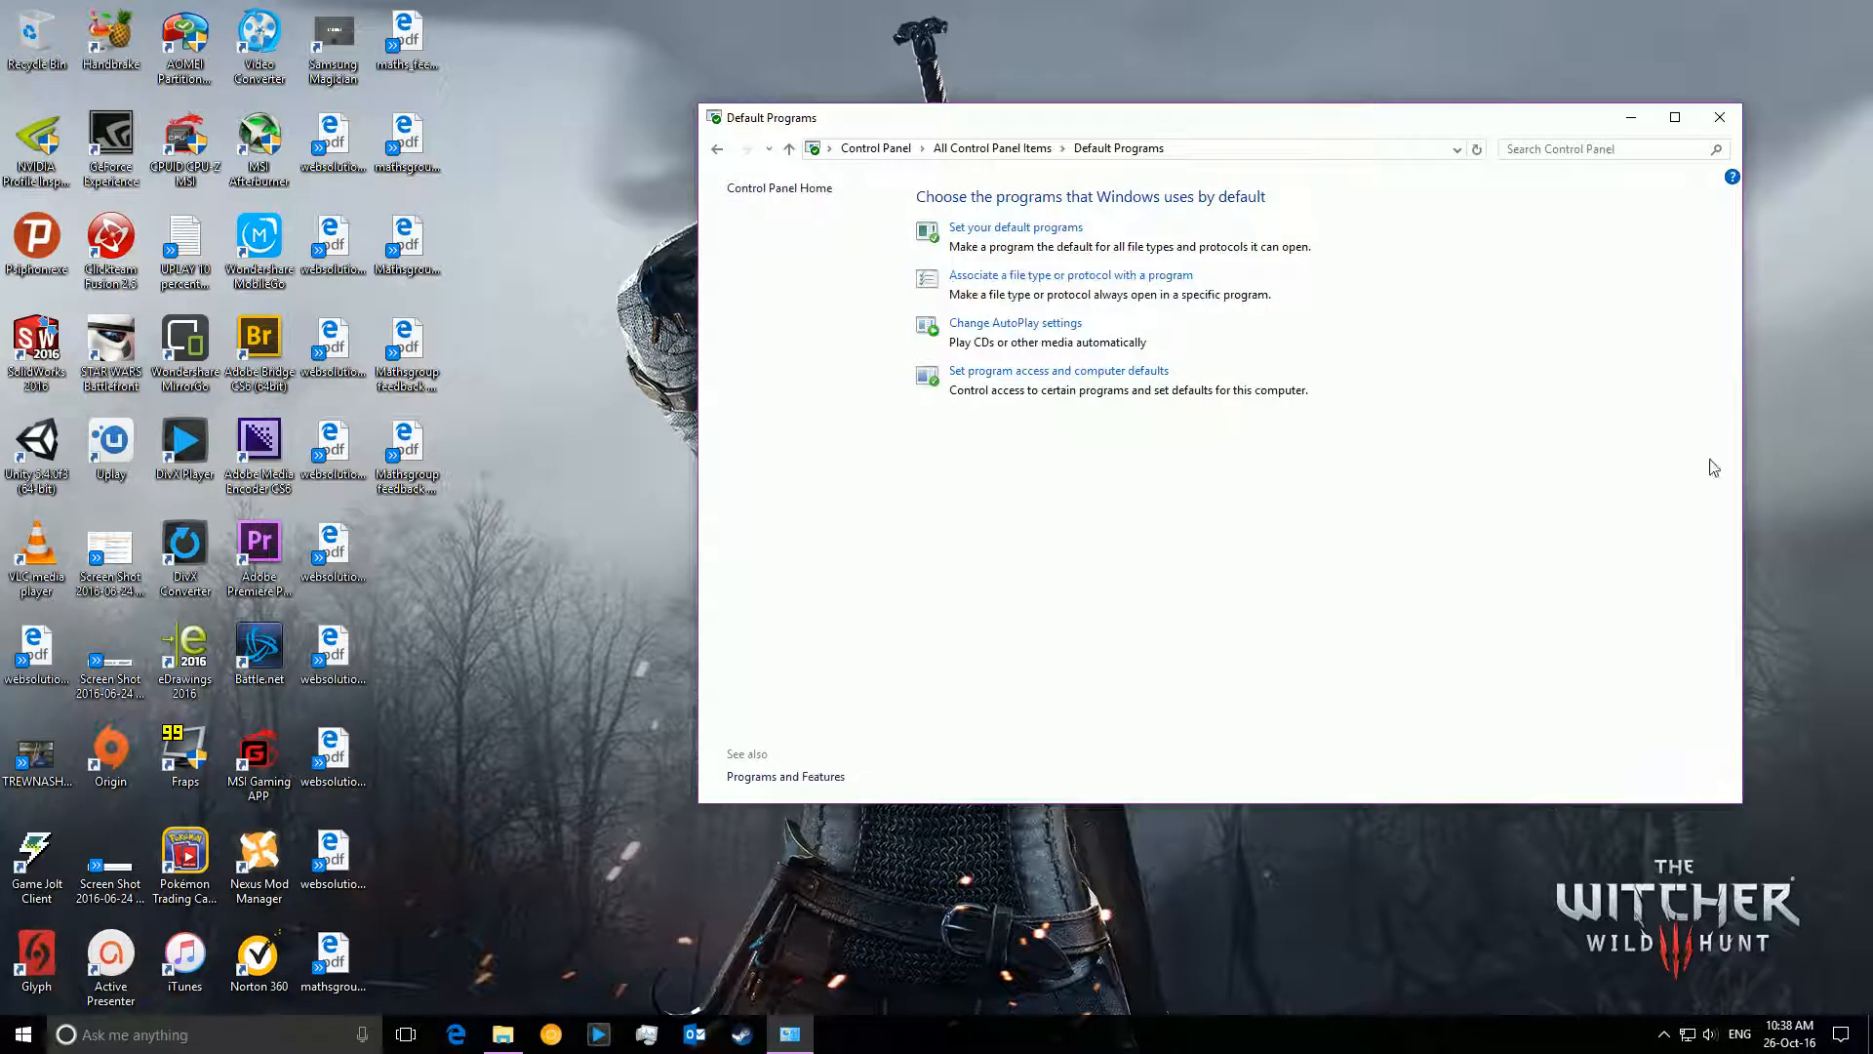
- Close Default Programs and bring up File Explorer to browse to the LOOT docs folder
left_click(1717, 117)
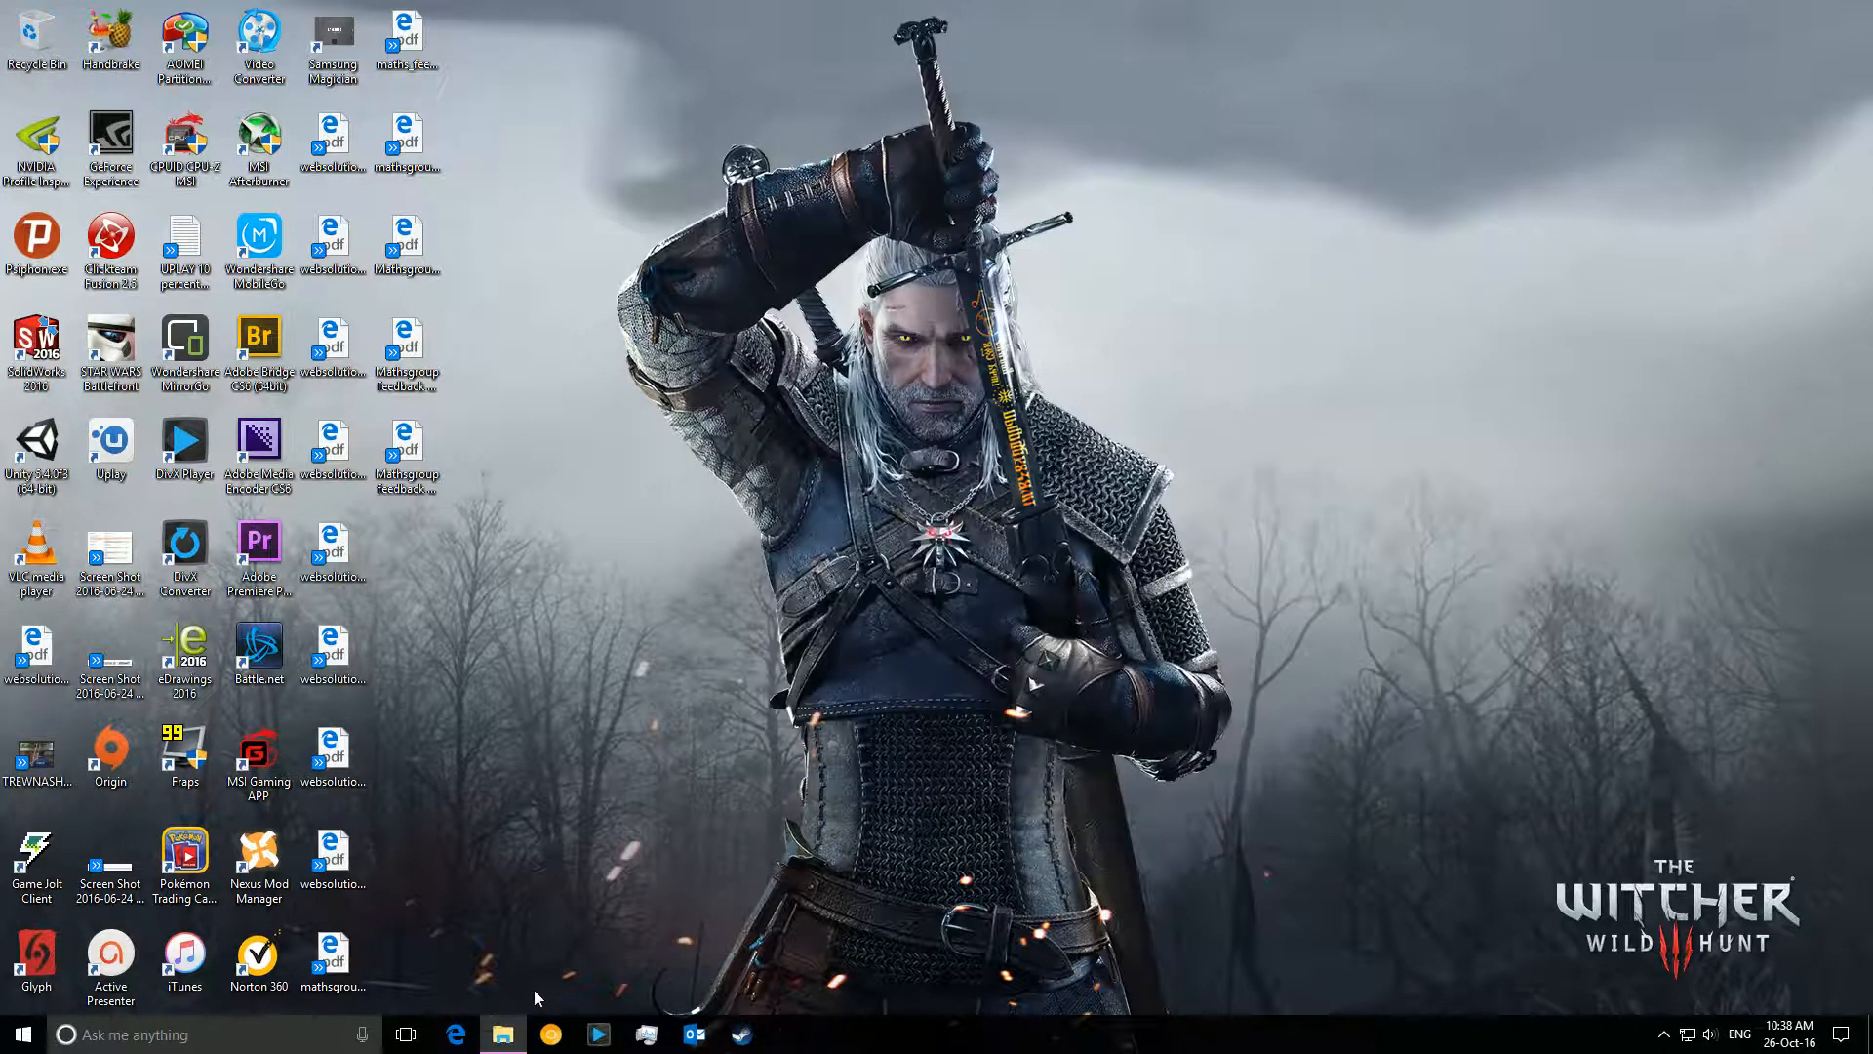
left_click(504, 1035)
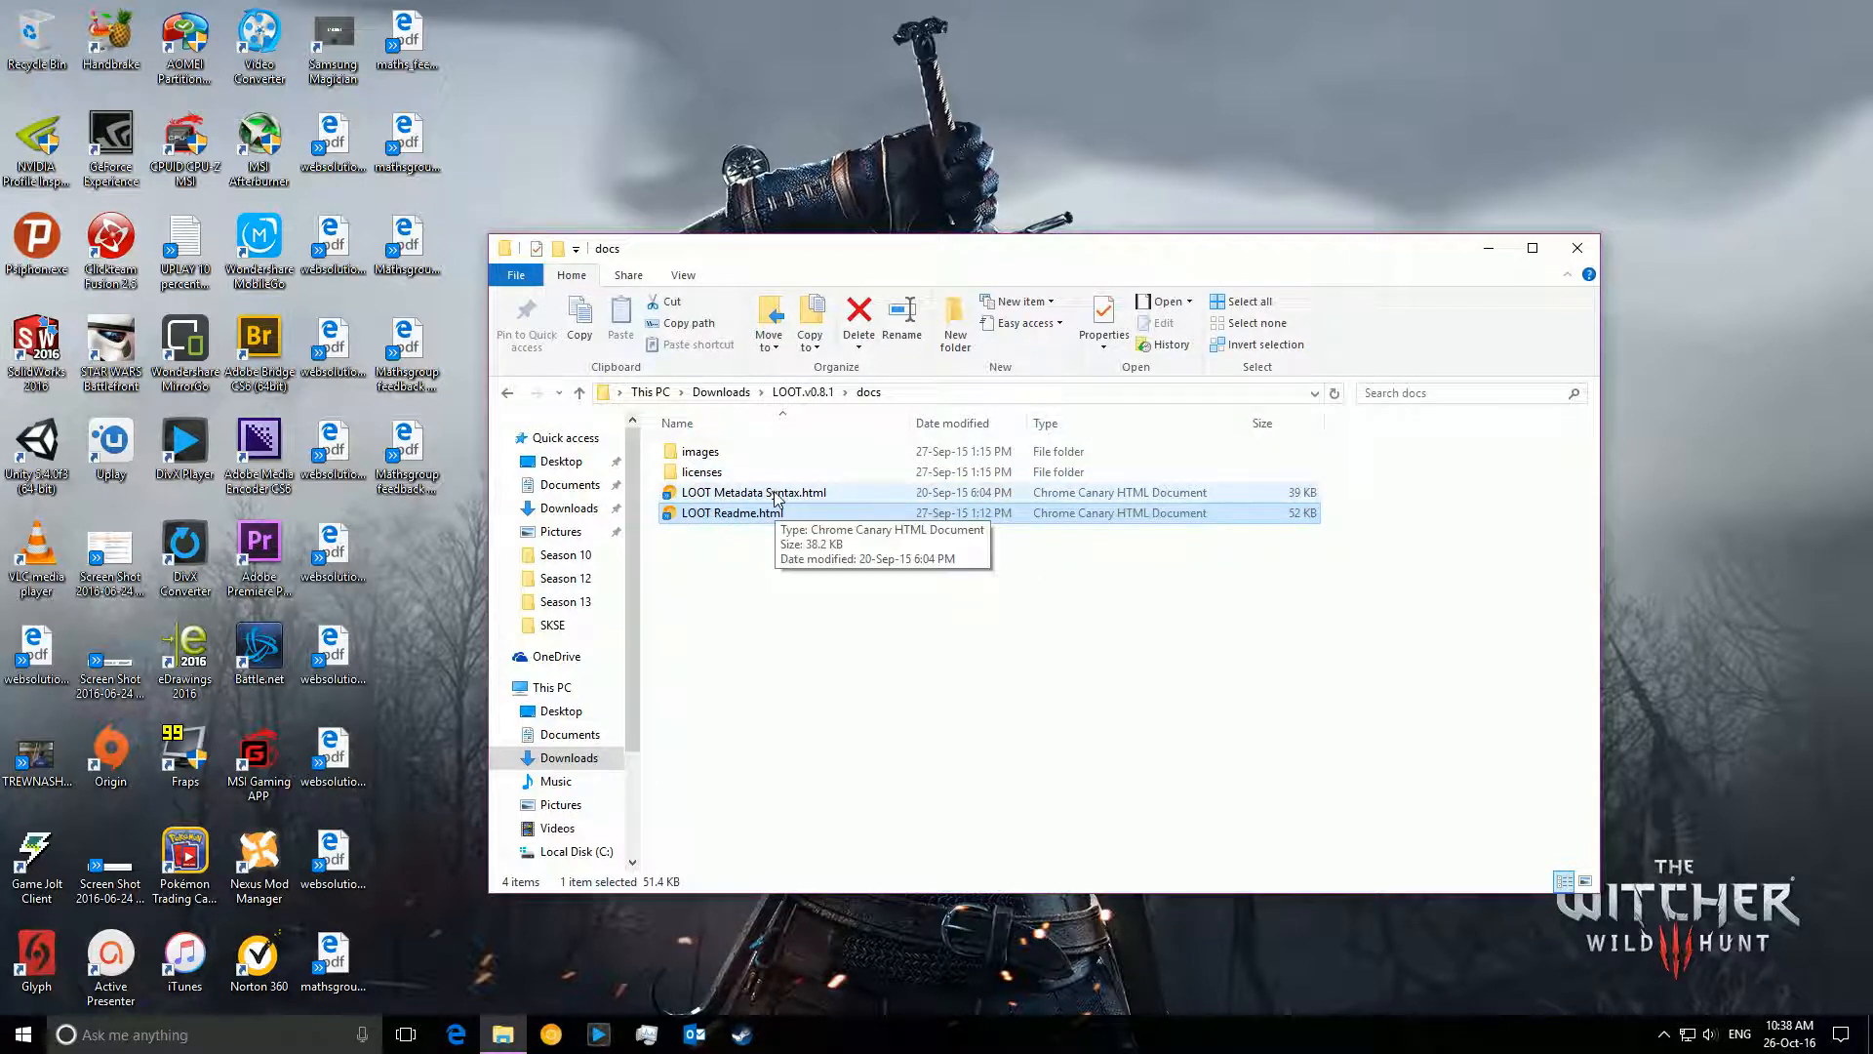
double_click(730, 513)
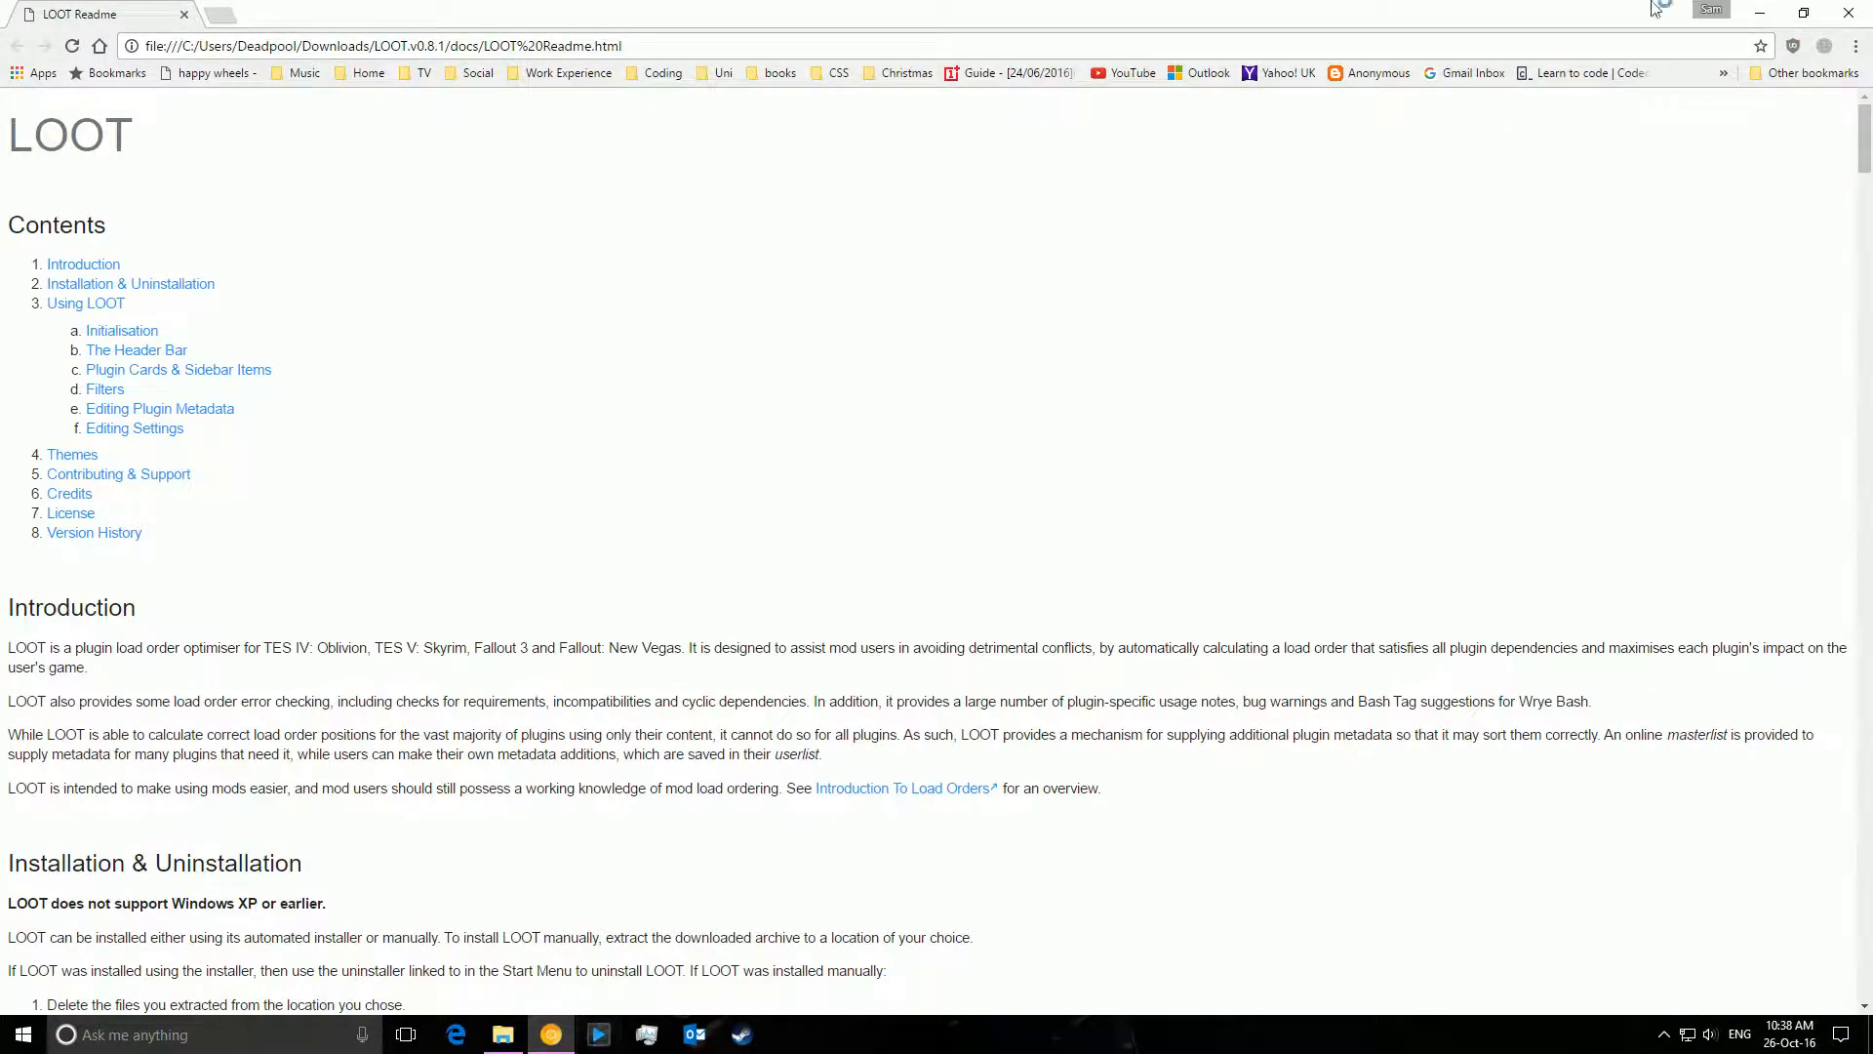
left_click(501, 1034)
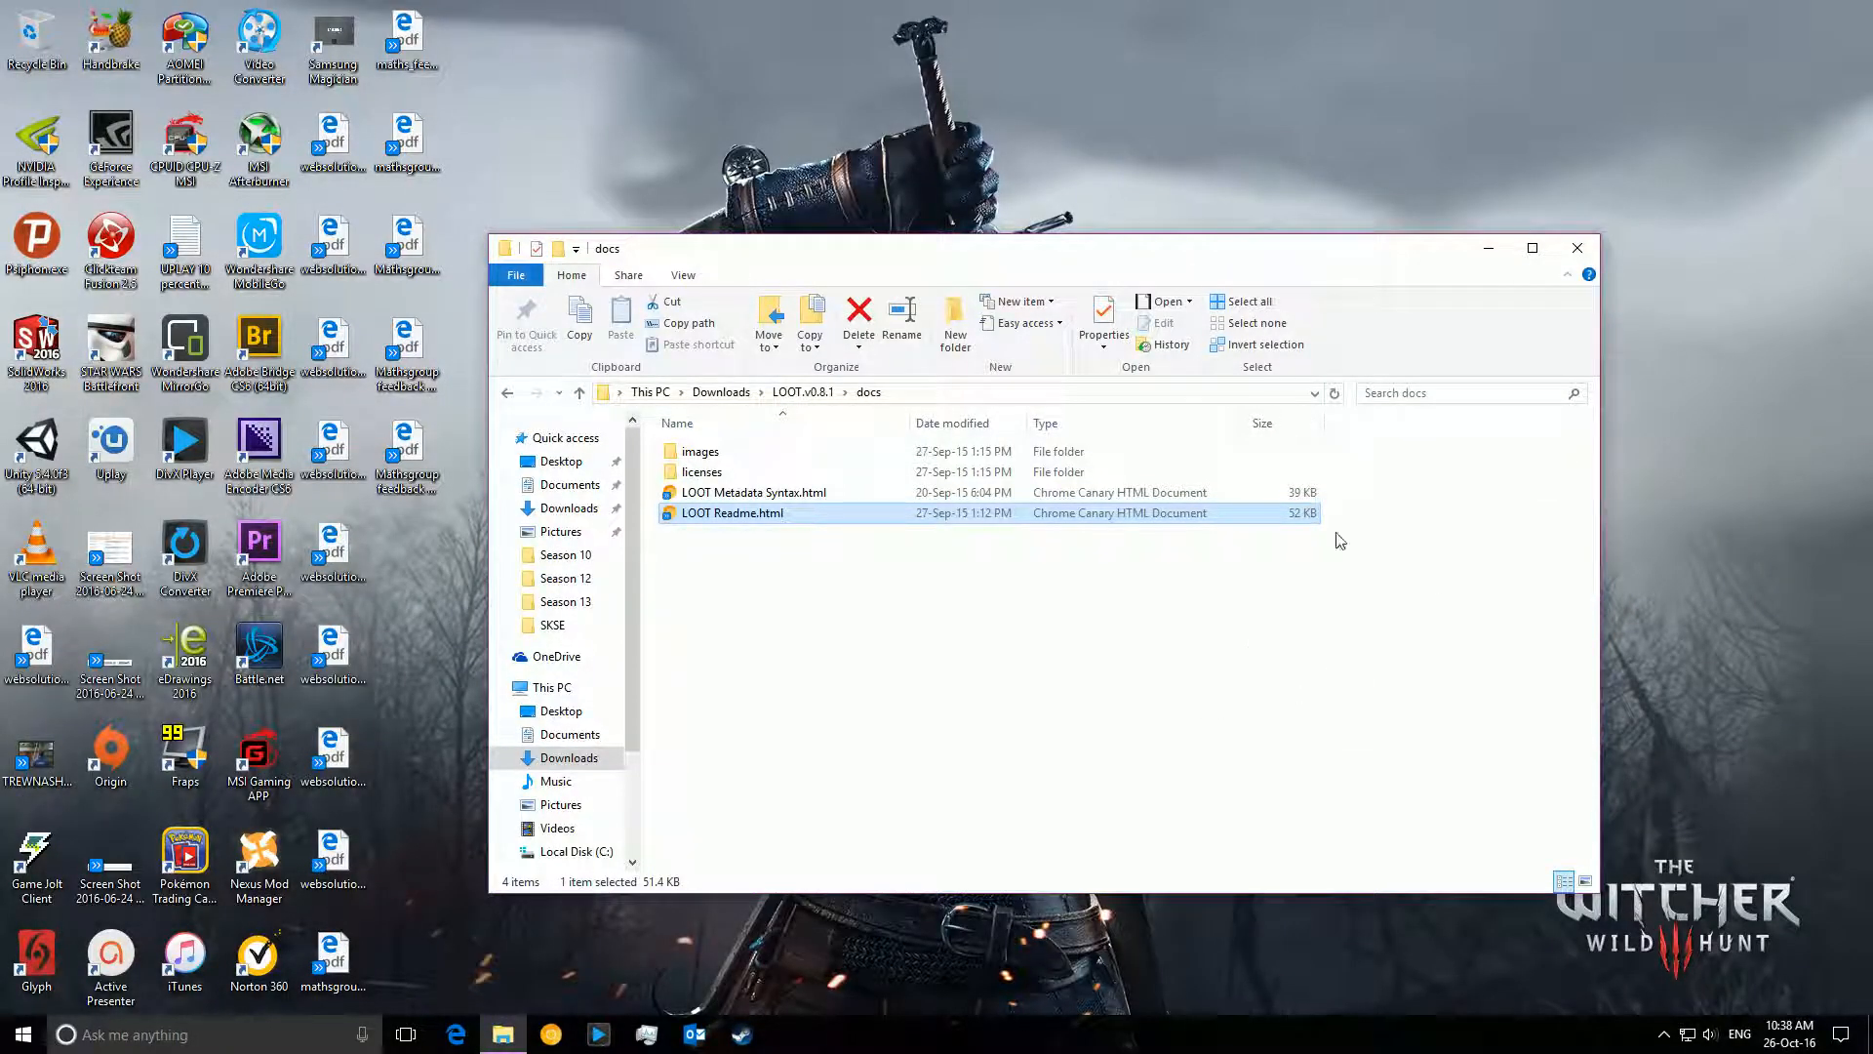
mouse_move(1060, 500)
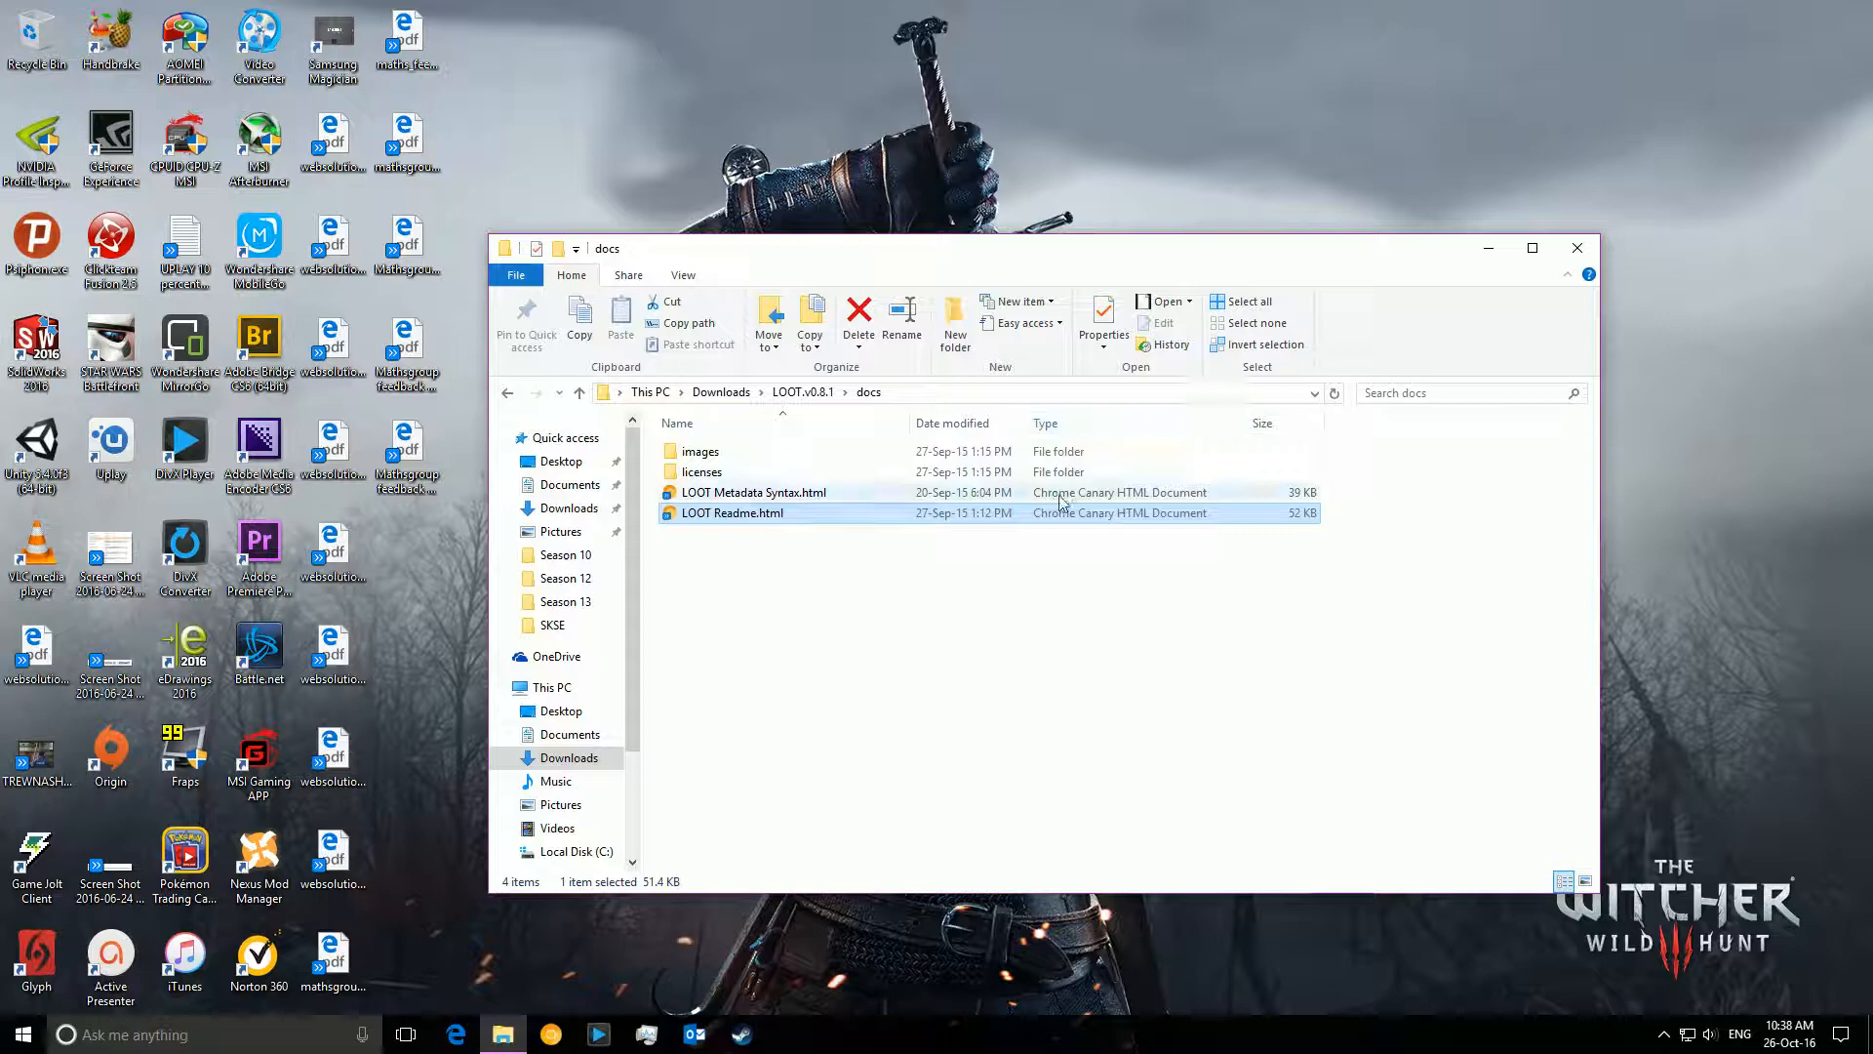